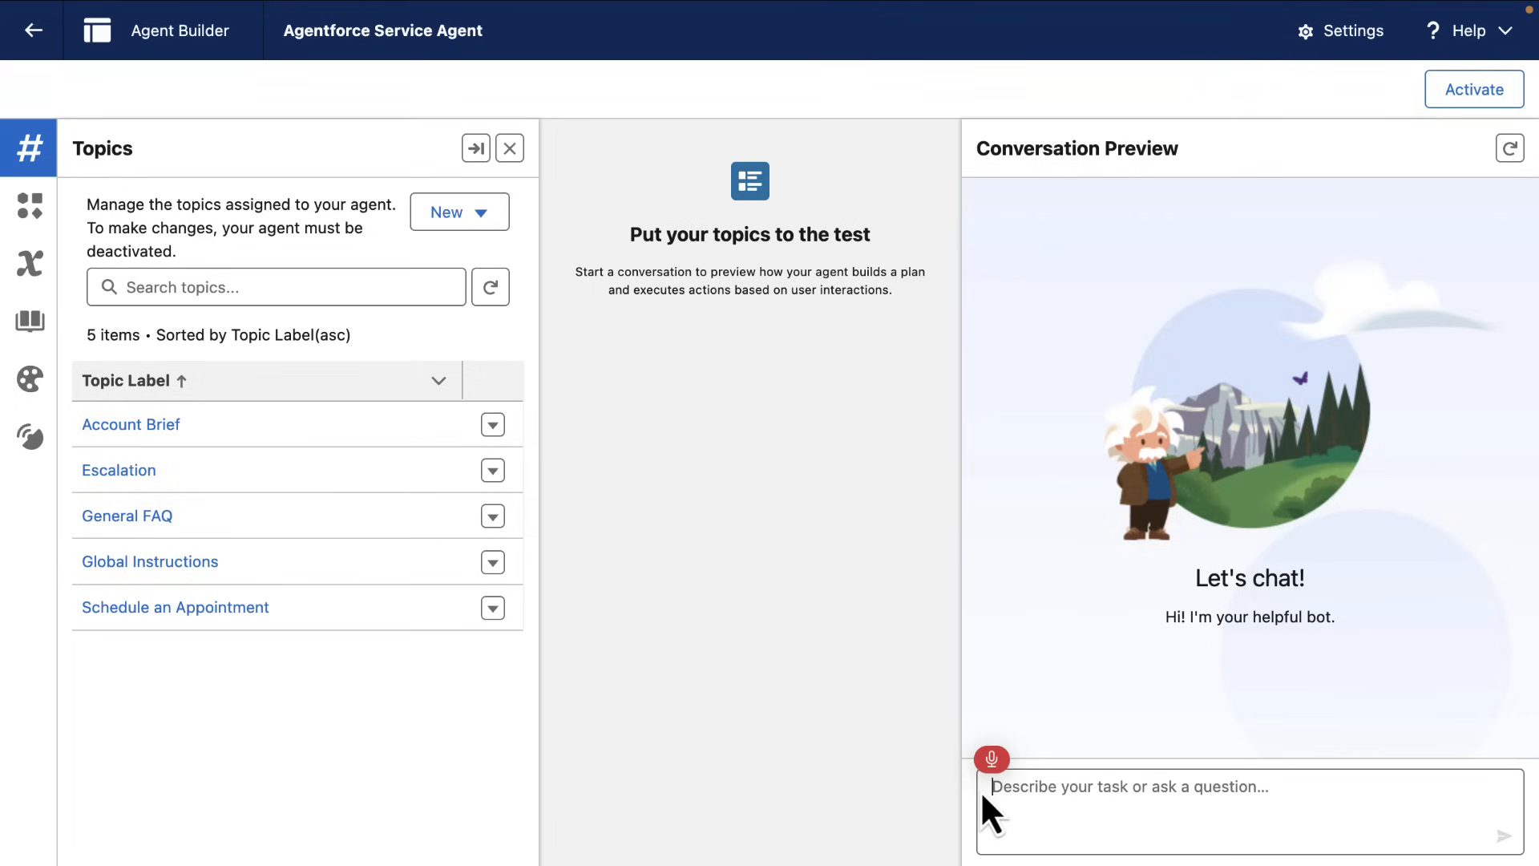
text(I'm meeting with Lauren Bailey in)
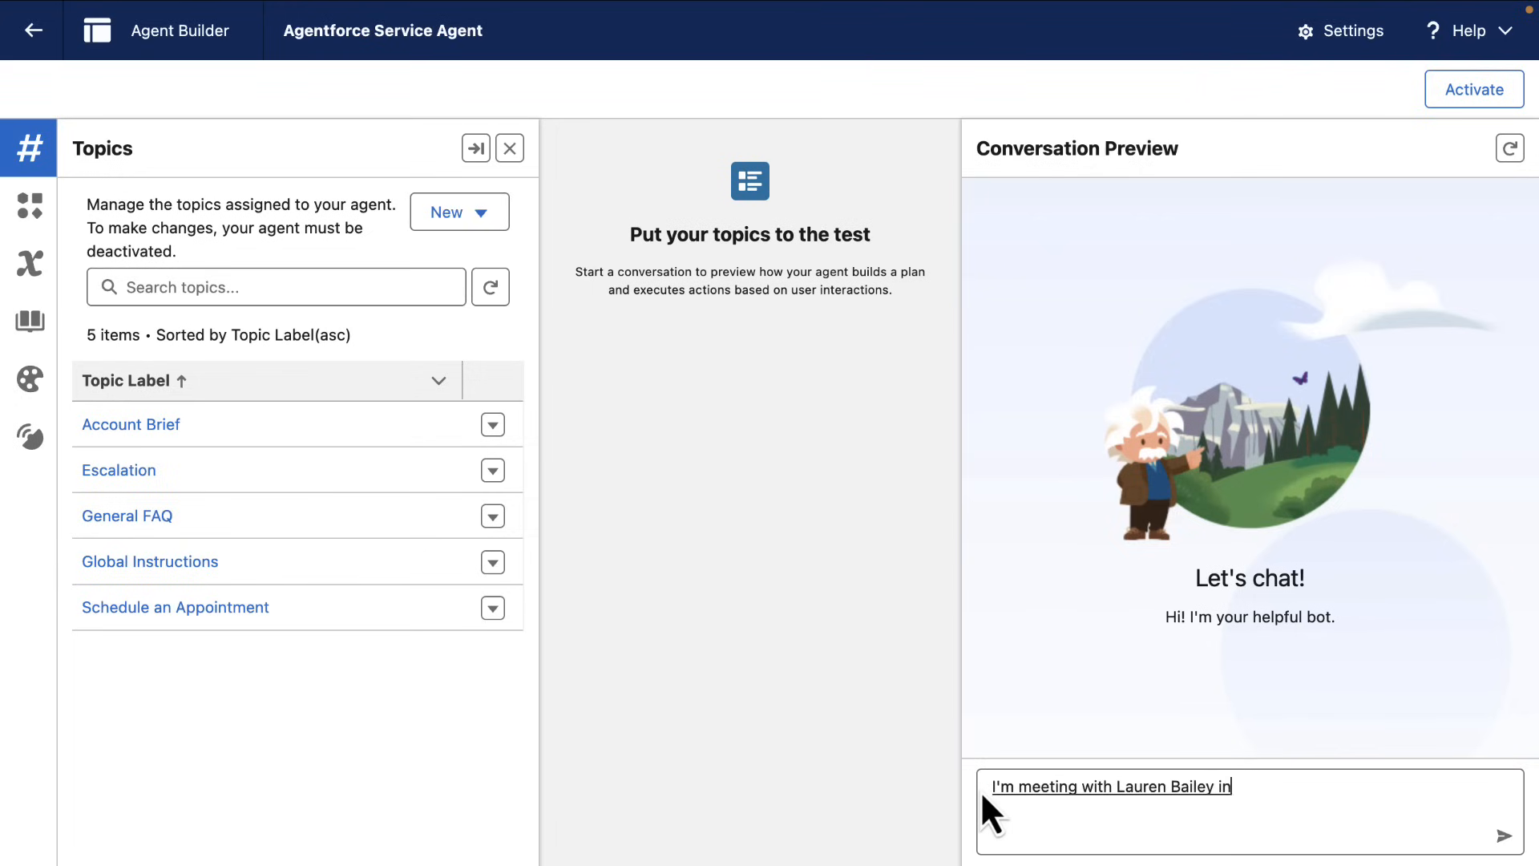
text(a couple of minutes. Is there anything I need to?)
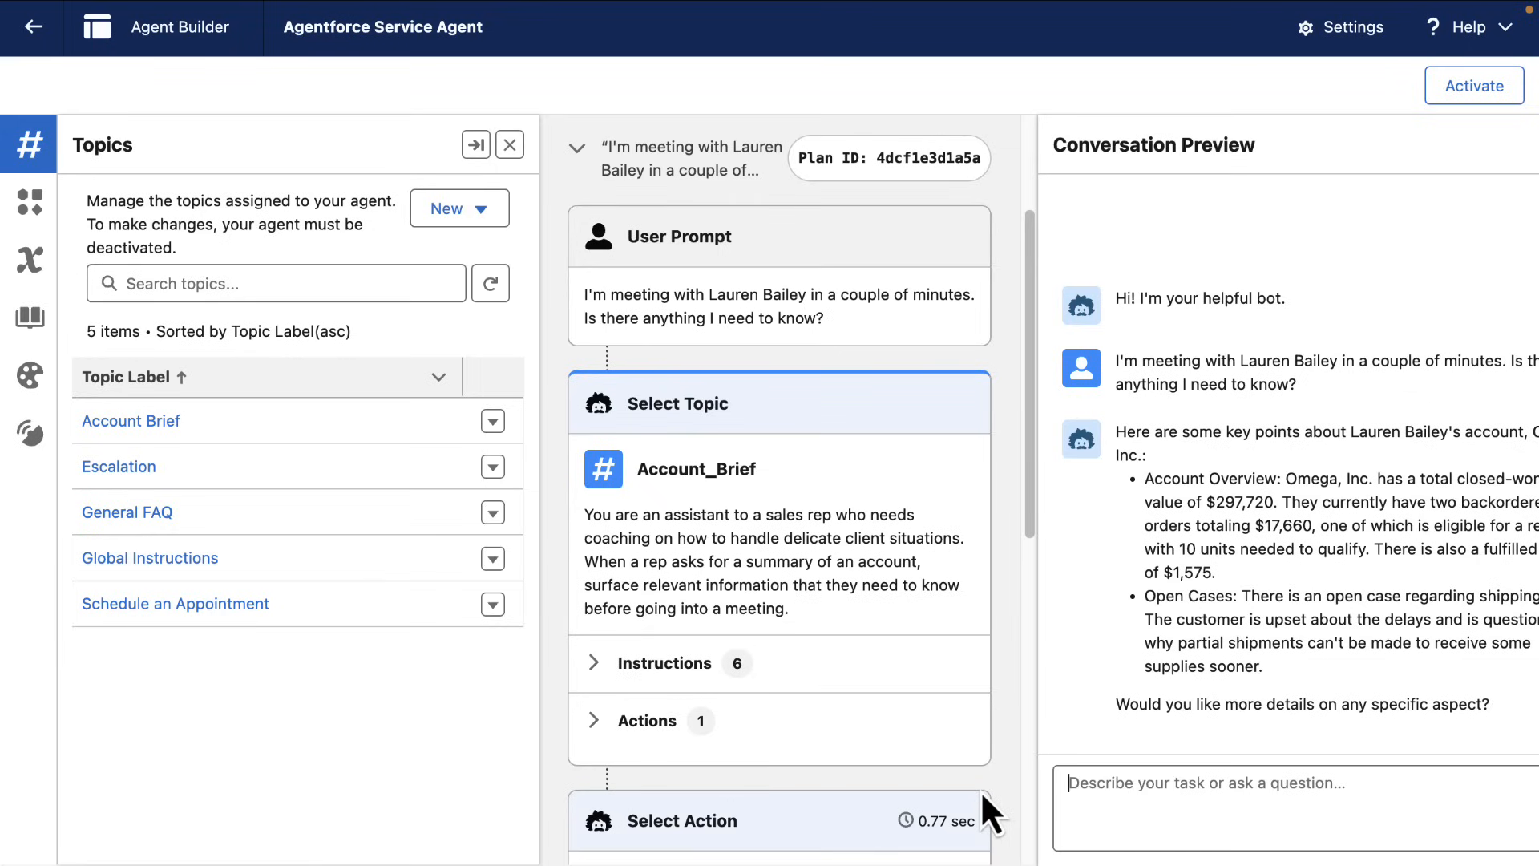
mouse_move(751, 514)
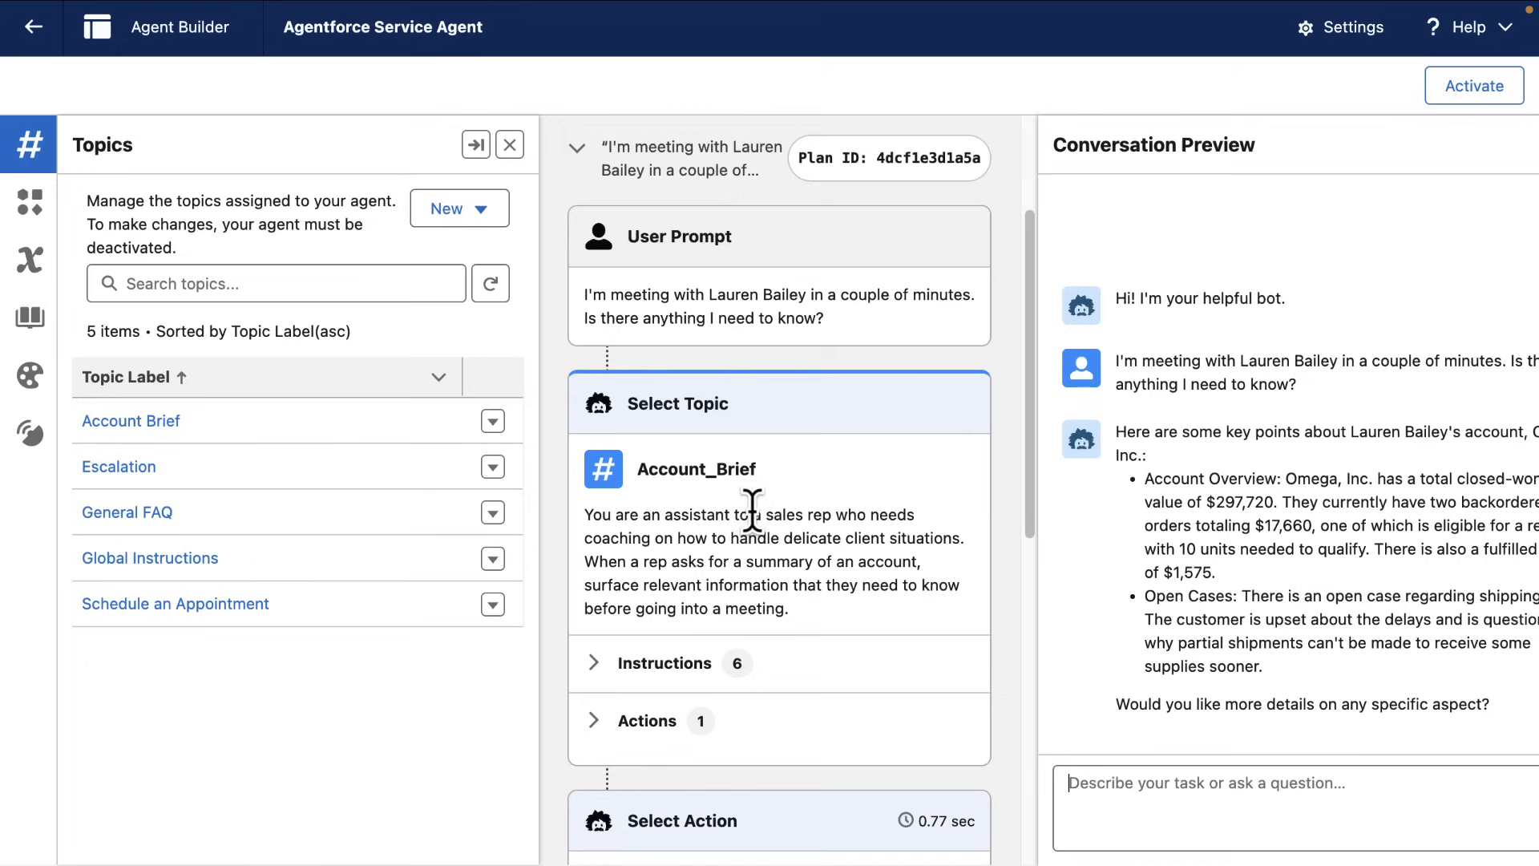
mouse_move(684, 504)
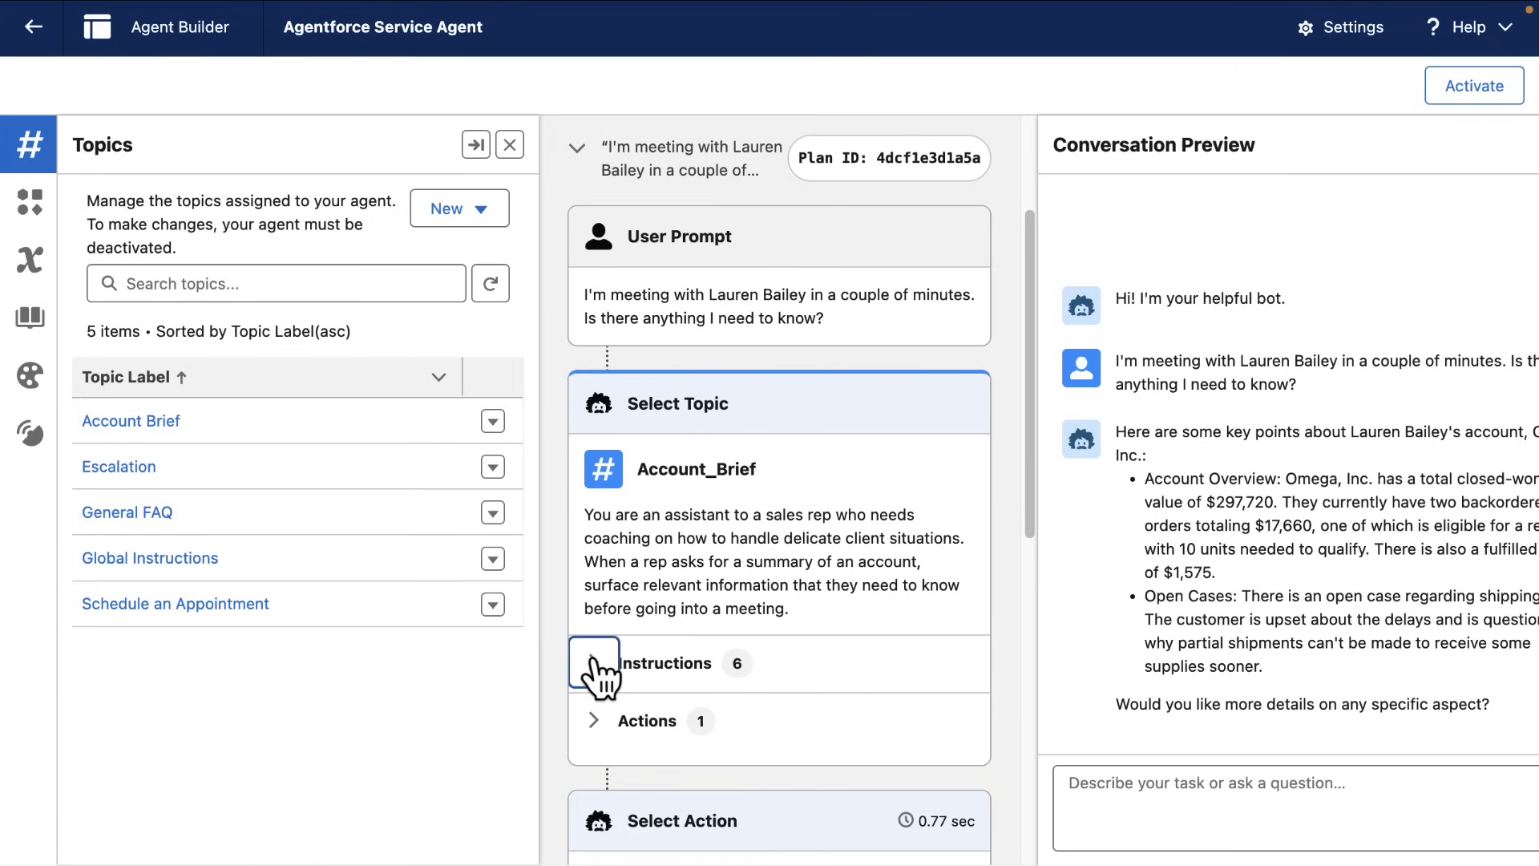
Step: Expand the Account Brief topic's instructions in the plan canvas
click(593, 662)
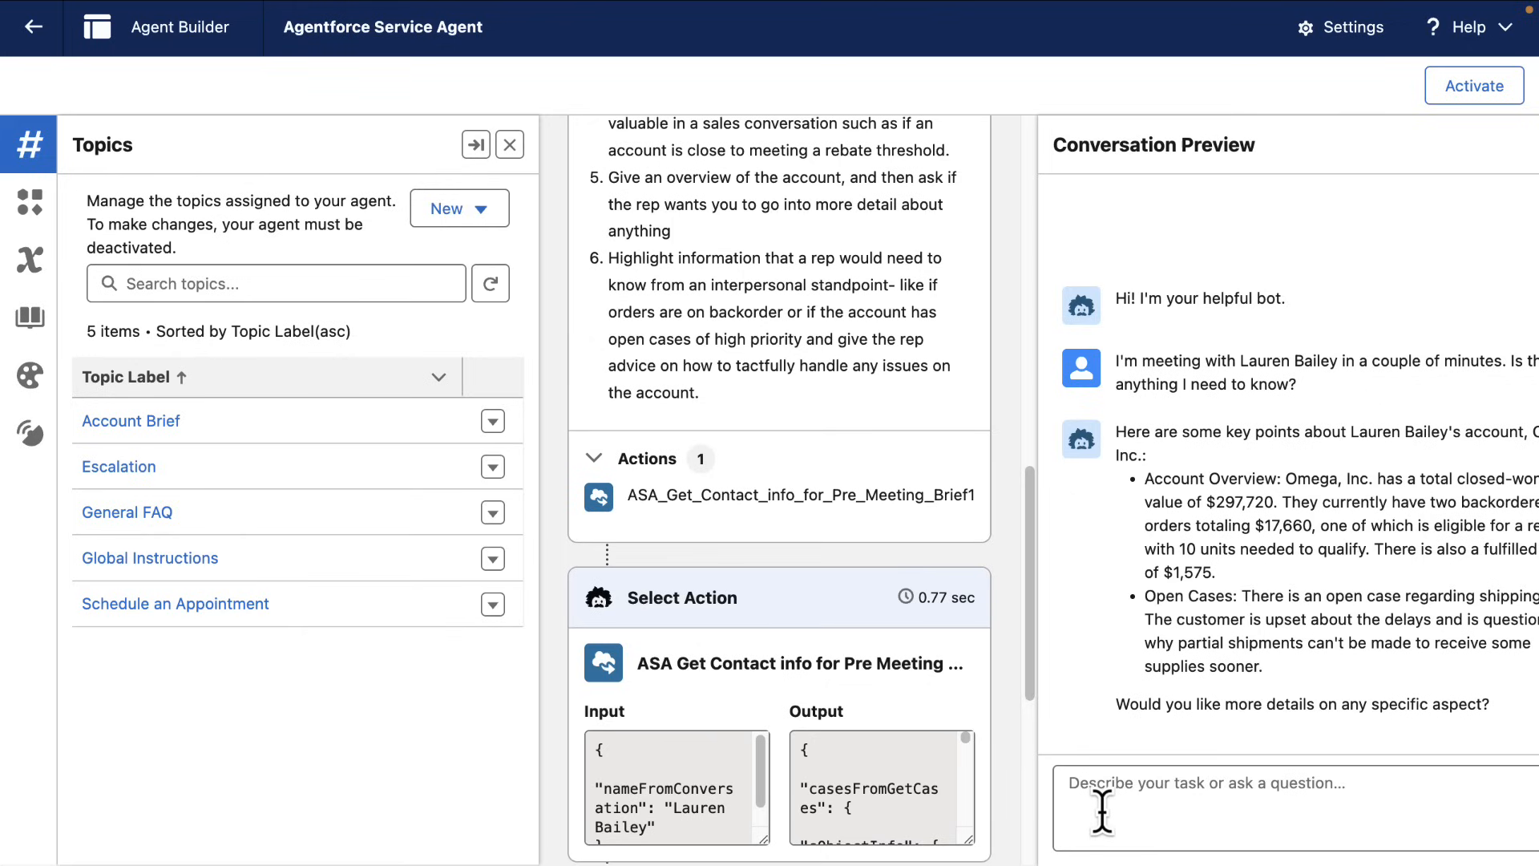
Step: Ask the preview agent how many units are needed to qualify for a rebate
text(How many un)
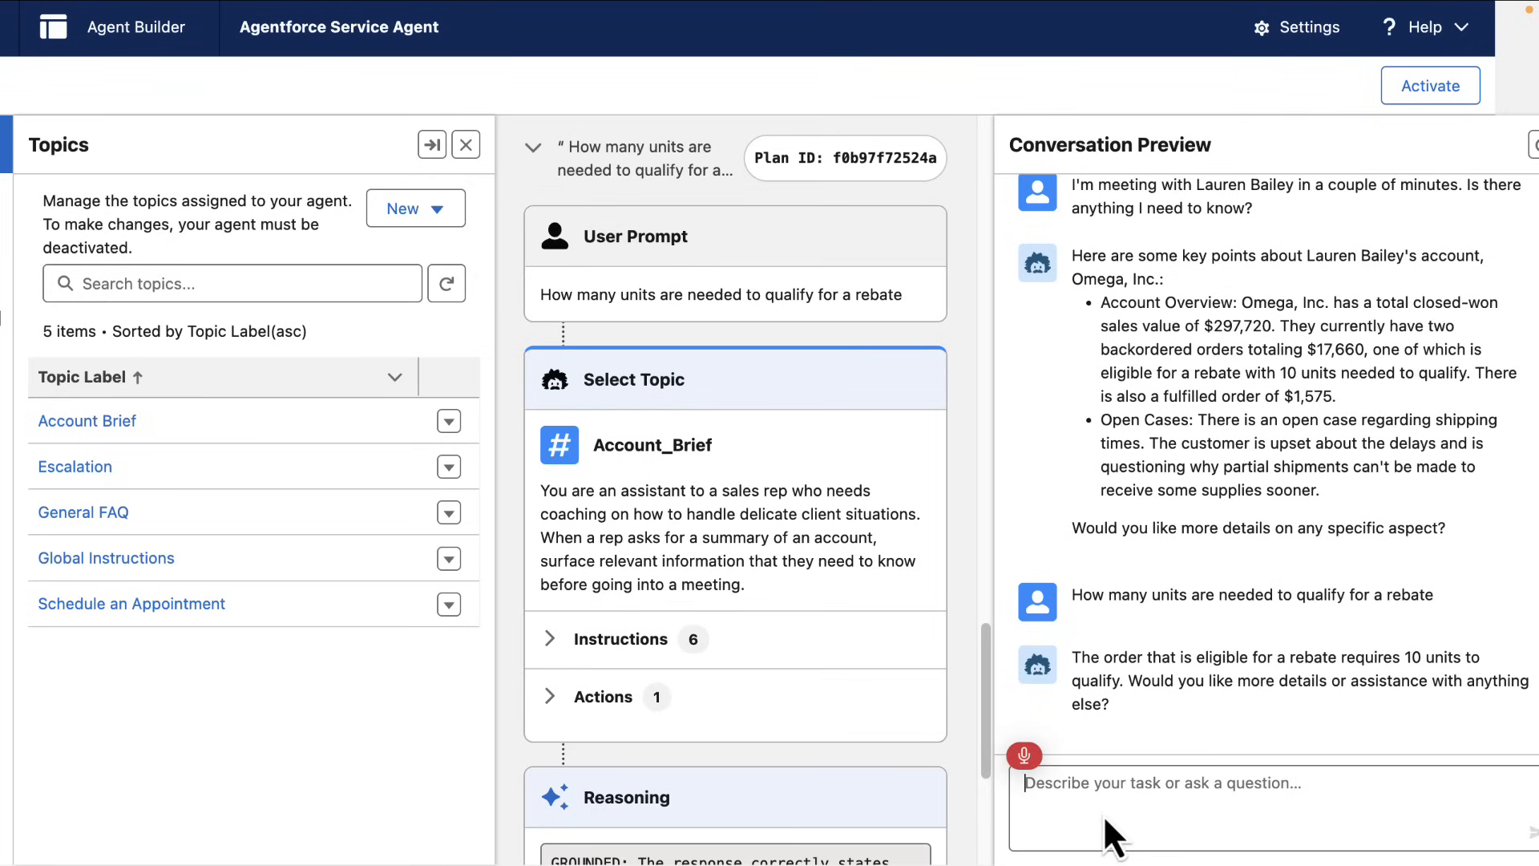
Step: Ask when the expedited shipping fee can be waived and reveal the General FAQ topic's actions
text(when can the fee for expedited)
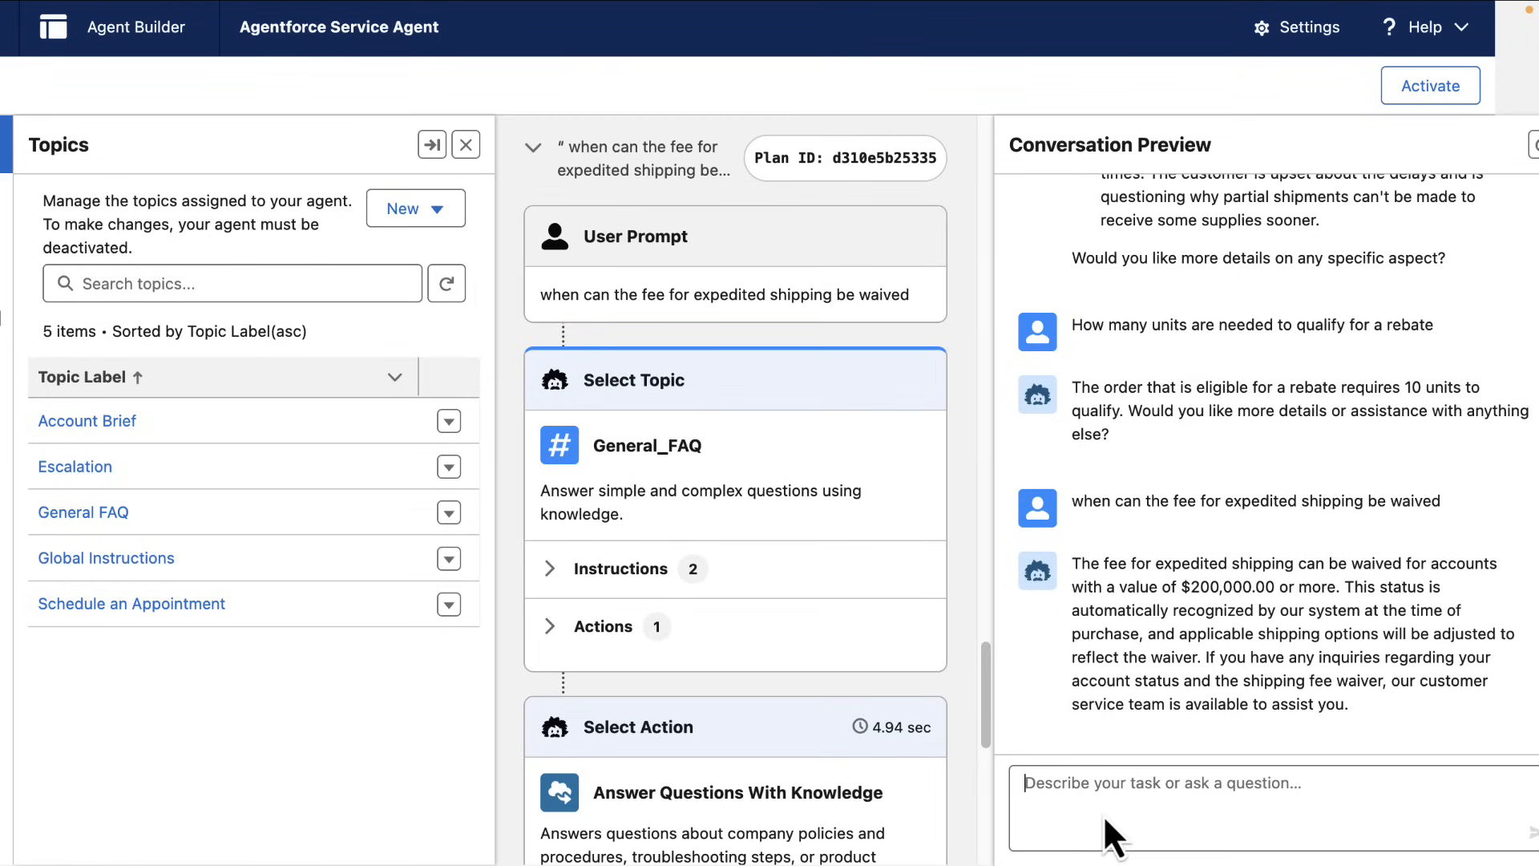
mouse_move(1030, 745)
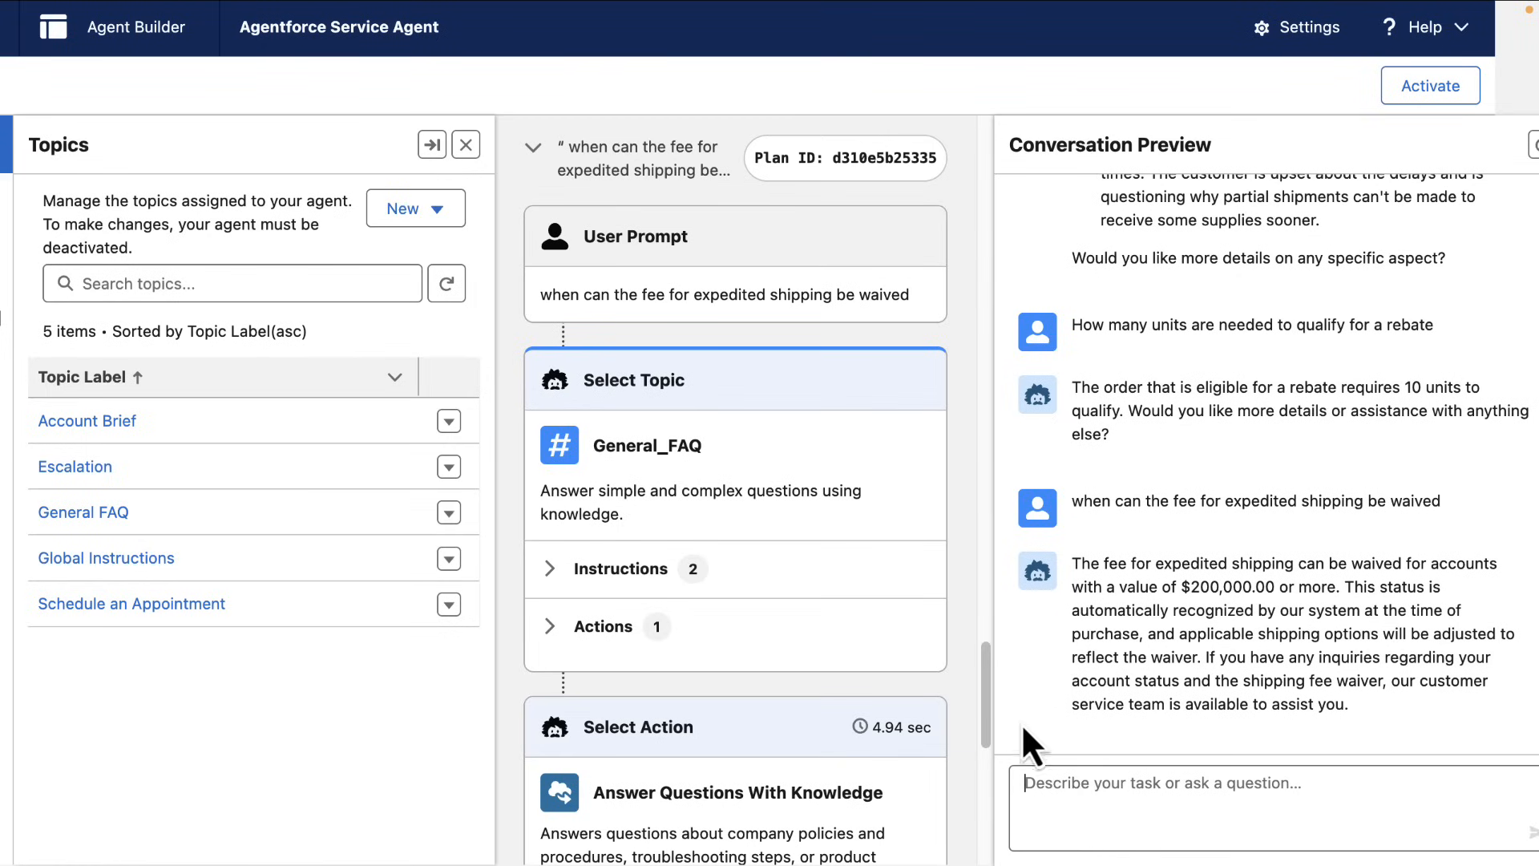
mouse_move(642, 490)
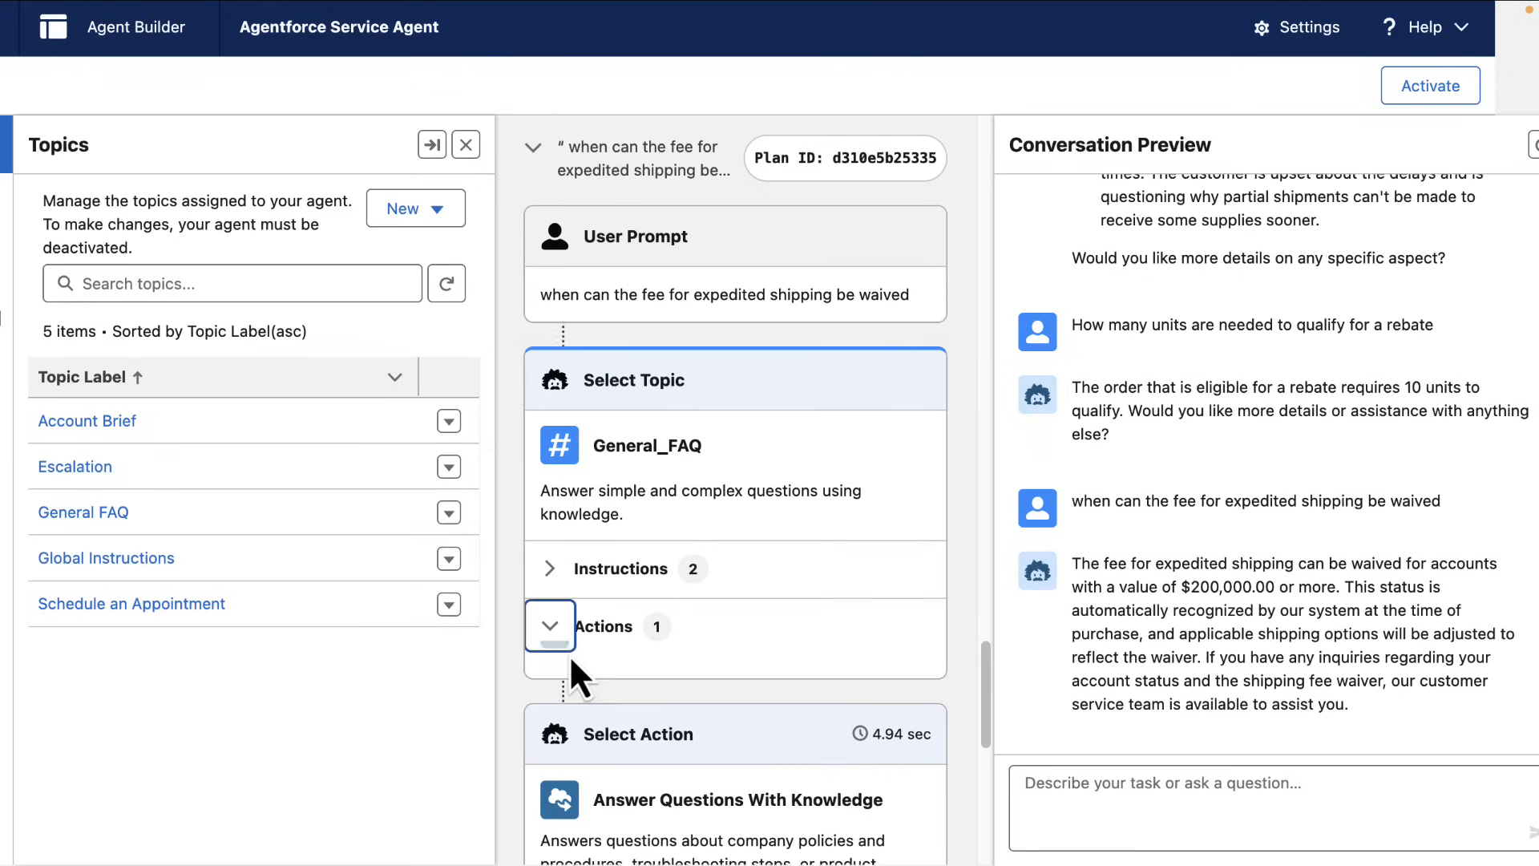
click(550, 624)
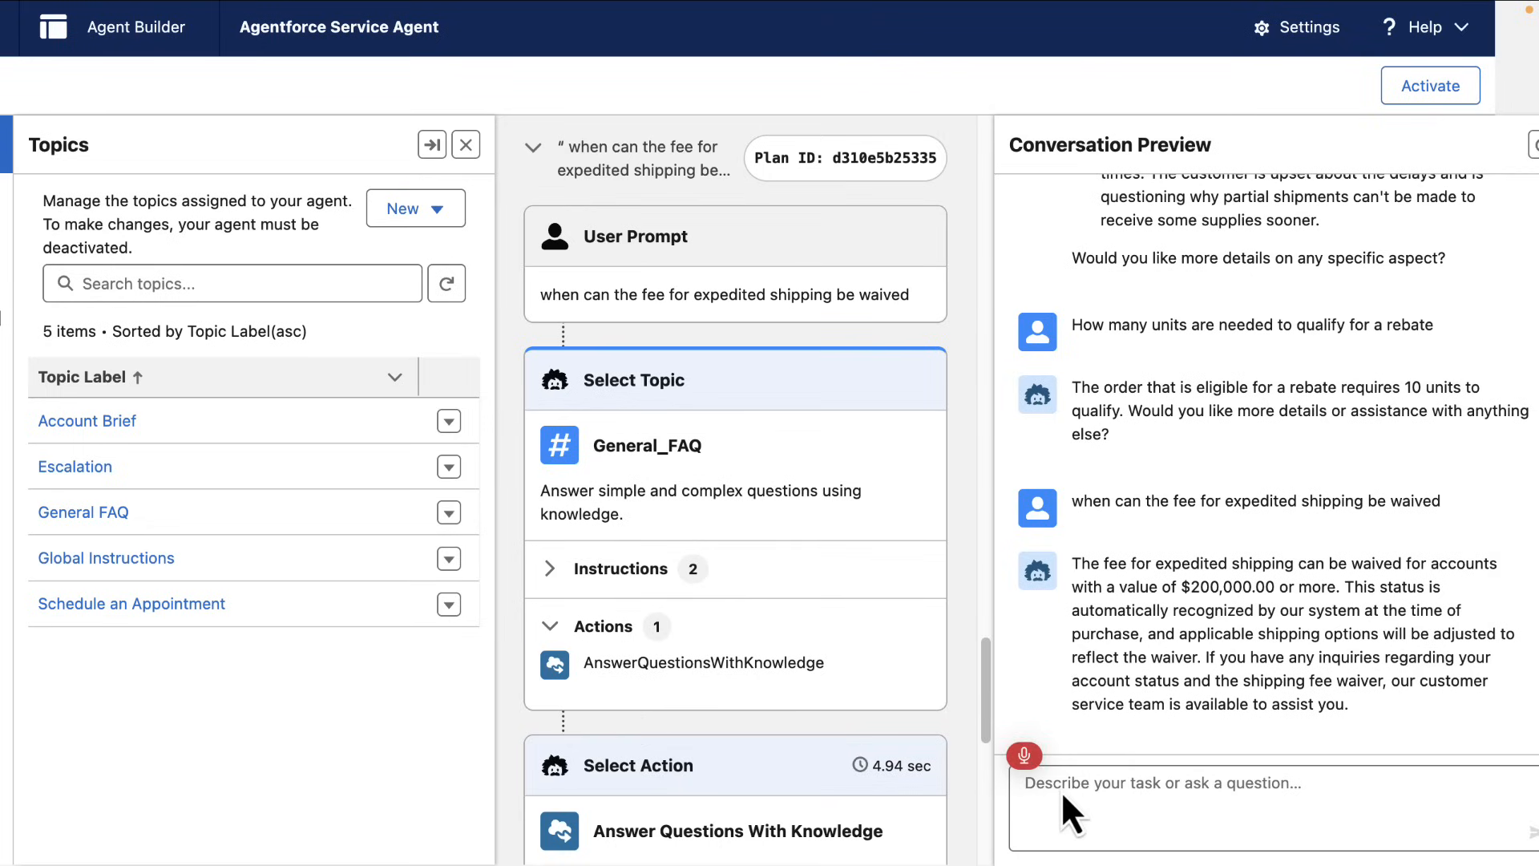
text(Omega)
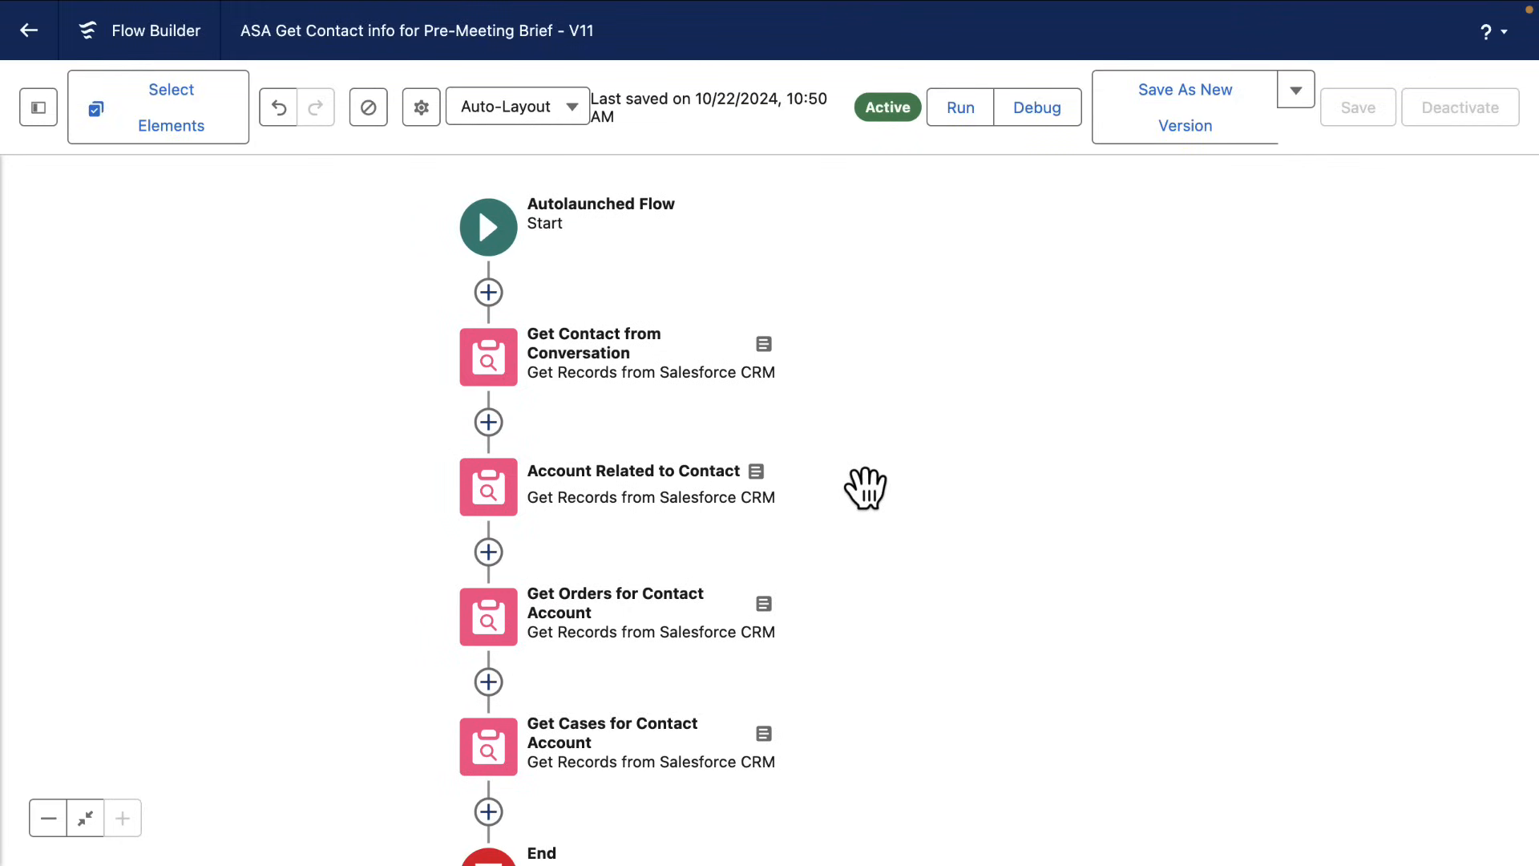
mouse_move(772, 459)
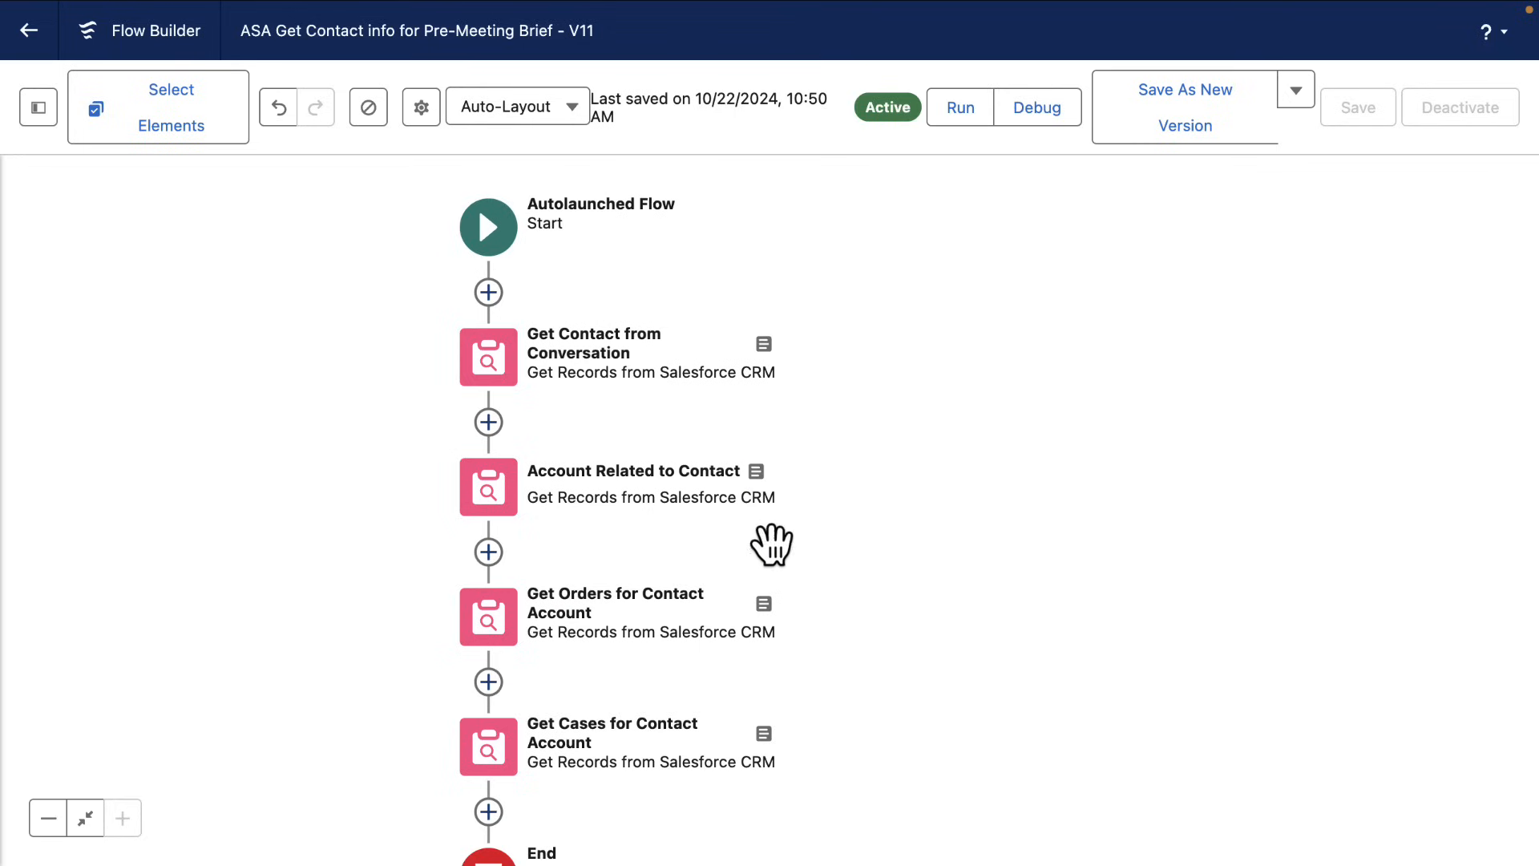
mouse_move(764, 734)
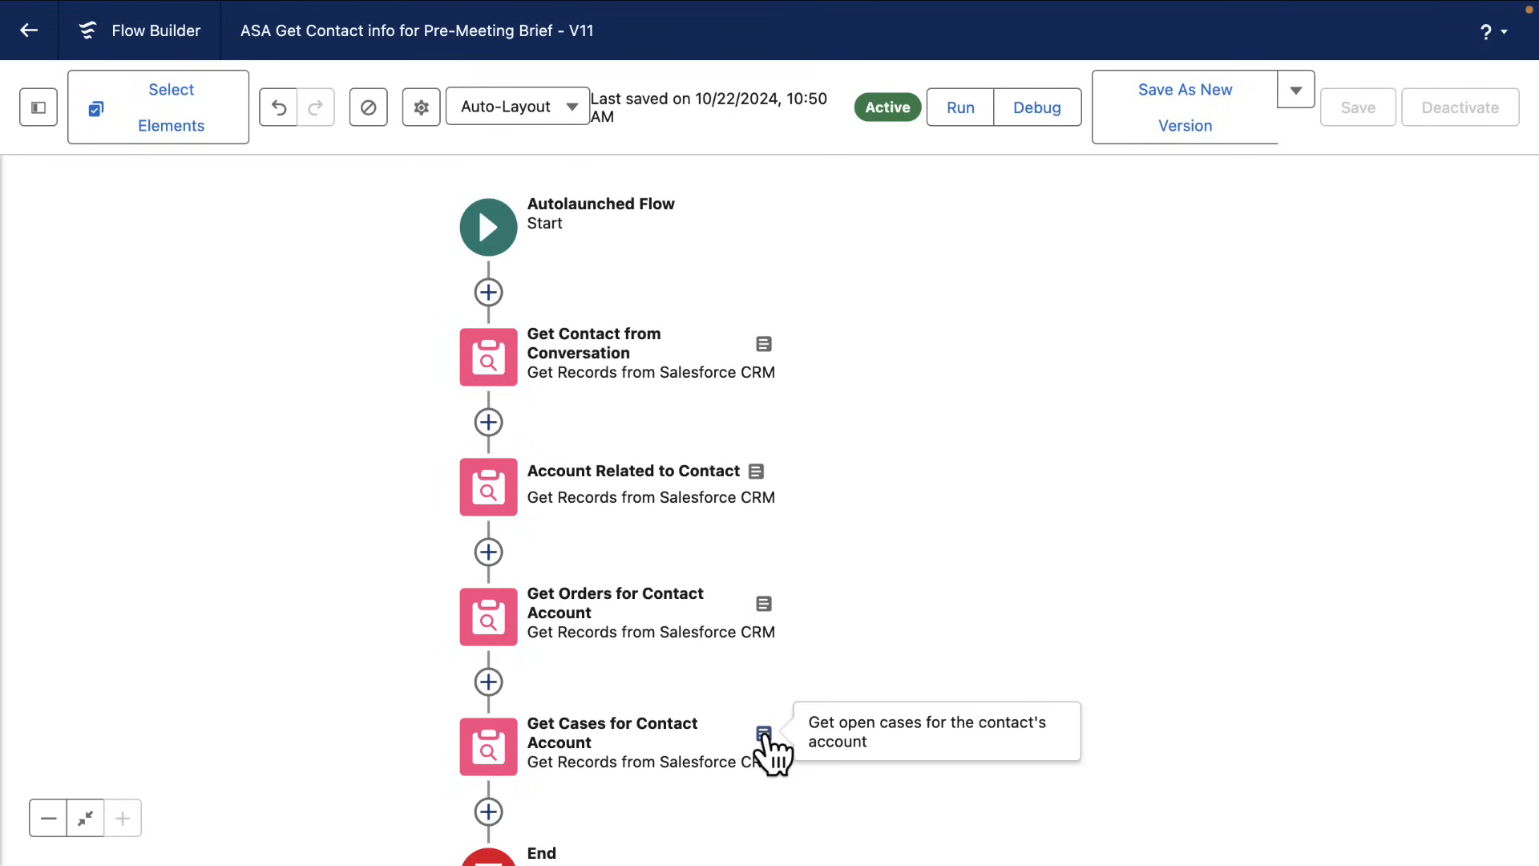
Step: Show the Manager panel listing the pre-meeting brief flow's resources
click(37, 106)
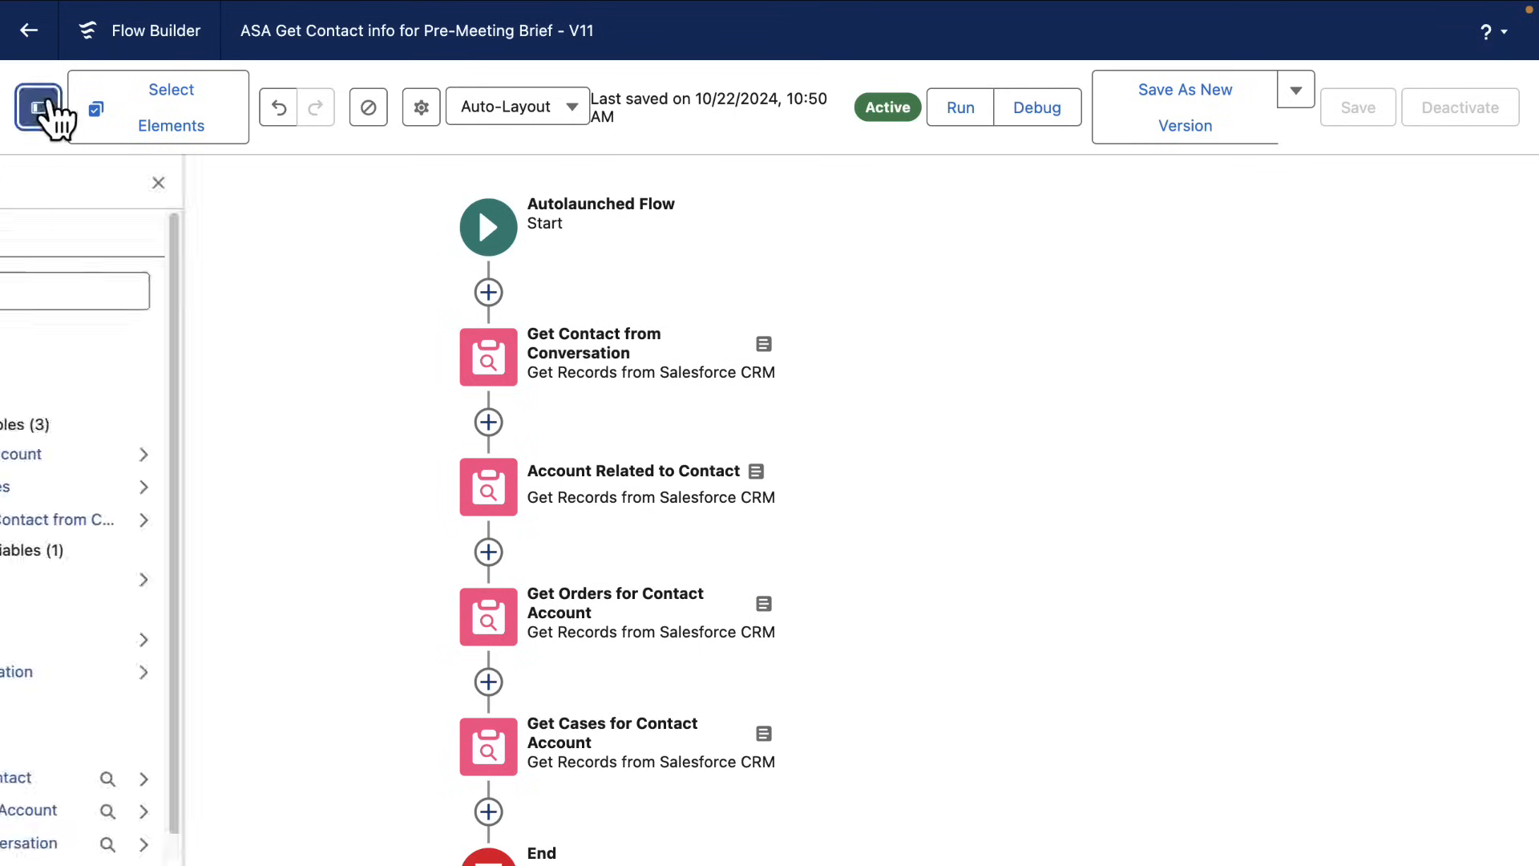
Step: Bring up the accountName text variable's Edit Variable settings from the Manager list
click(37, 107)
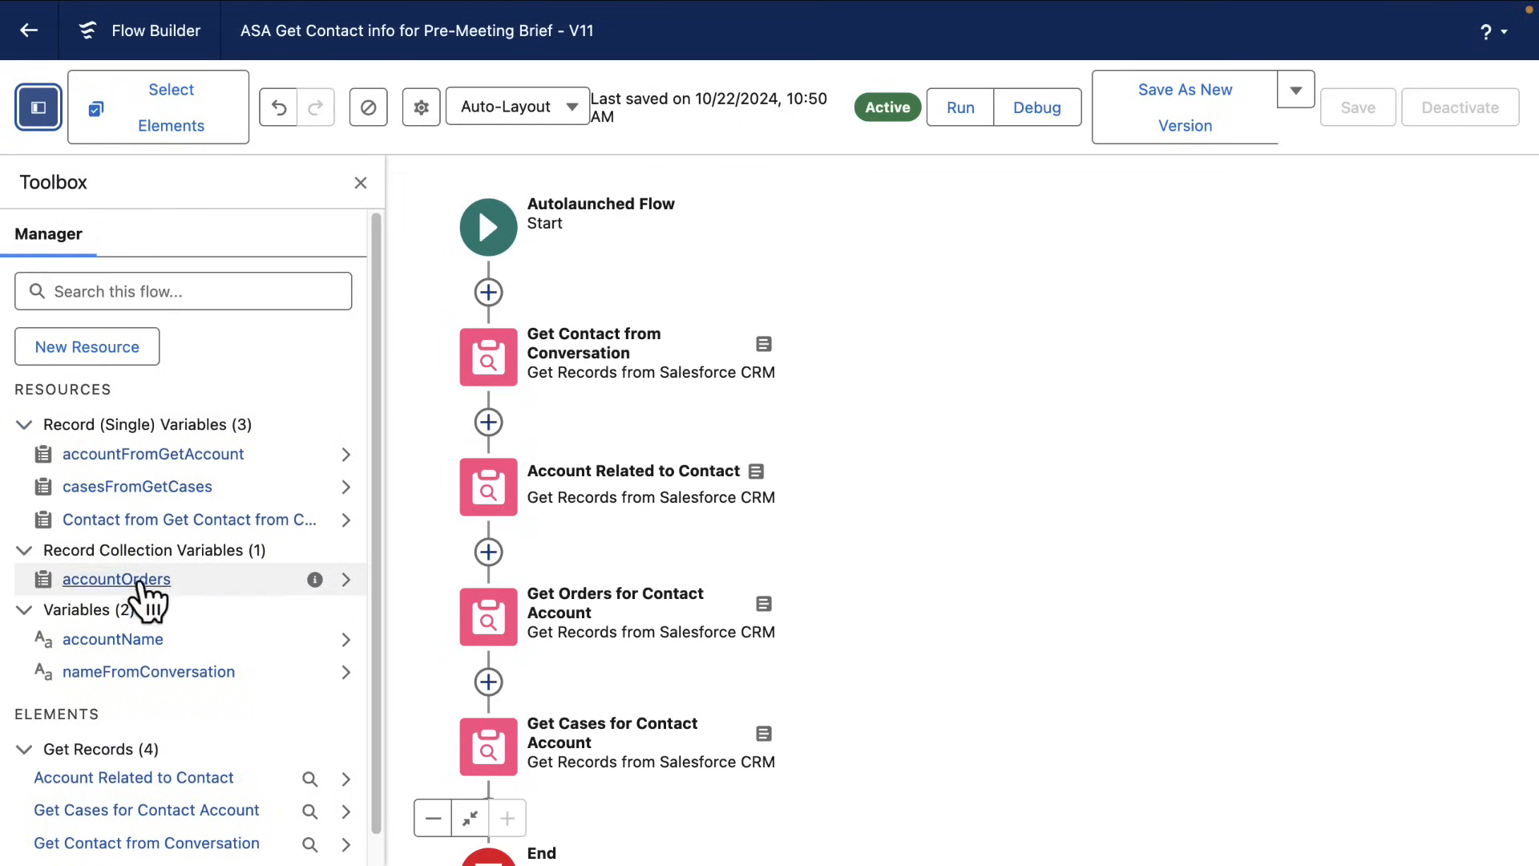
mouse_move(352, 567)
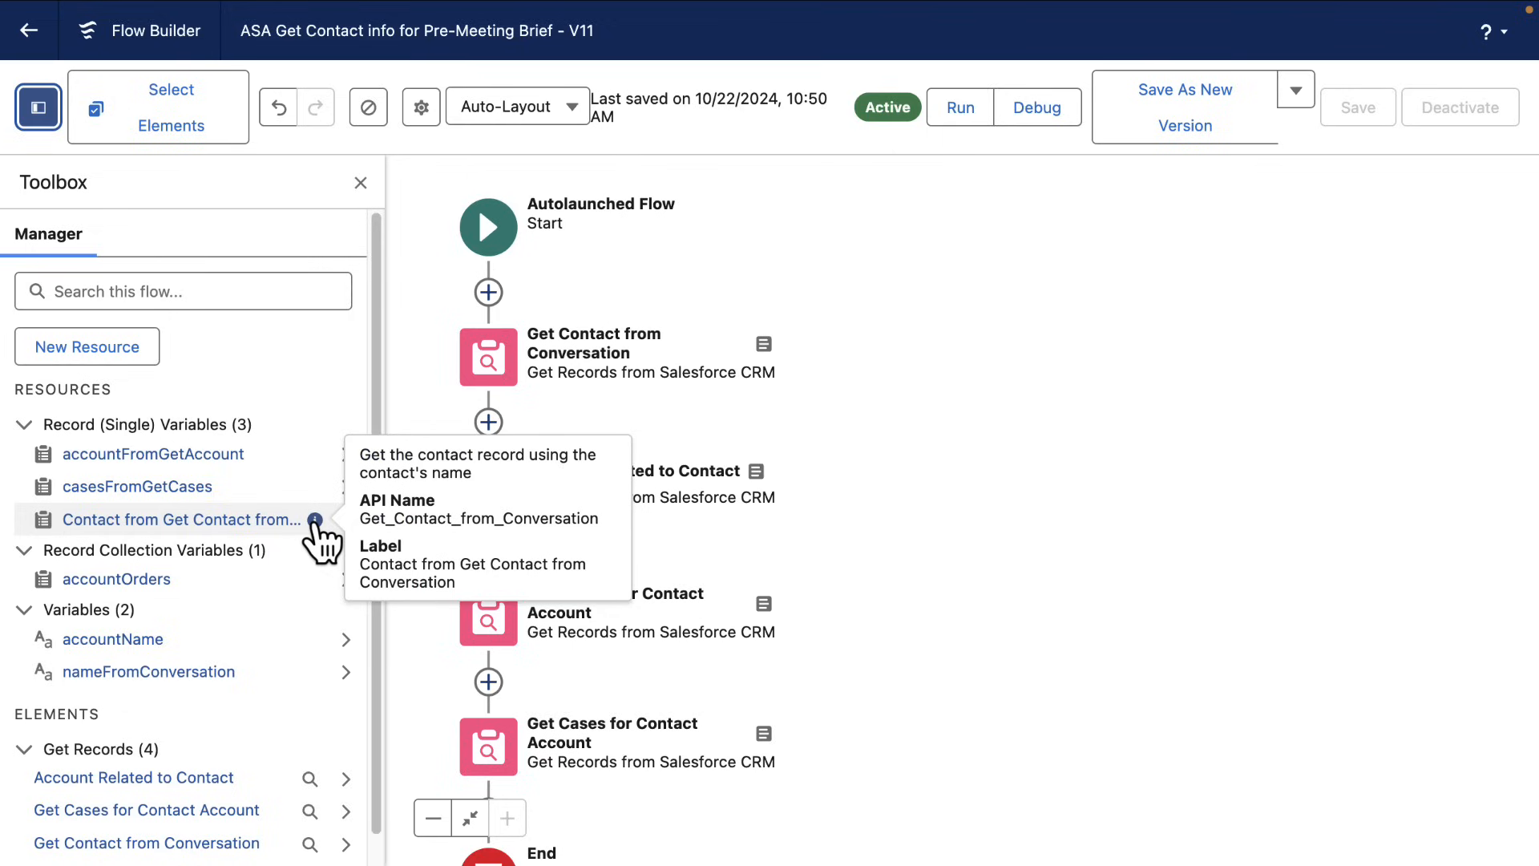
mouse_move(113, 640)
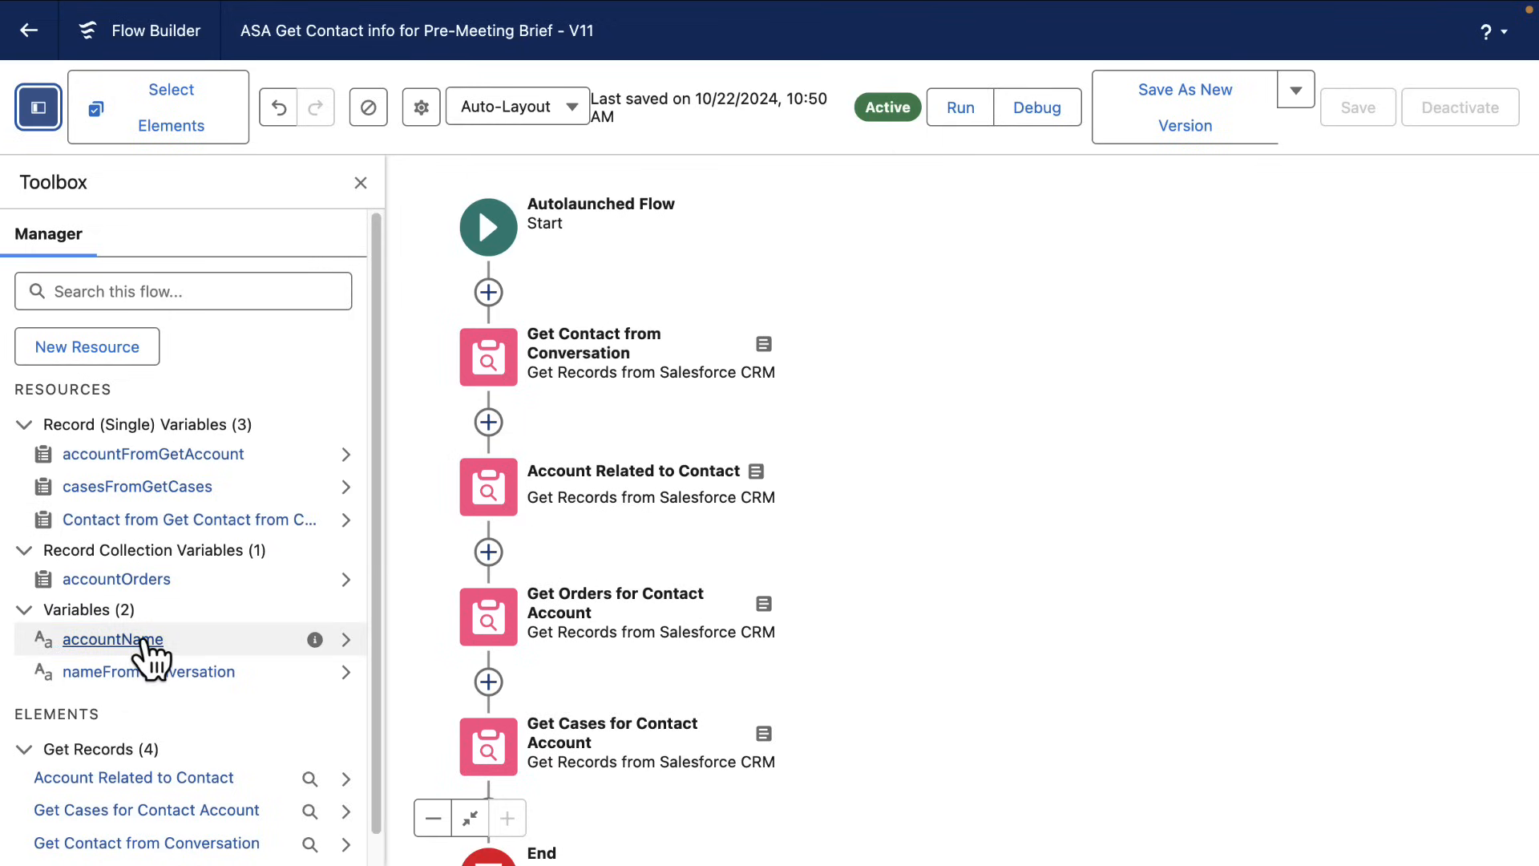
click(112, 640)
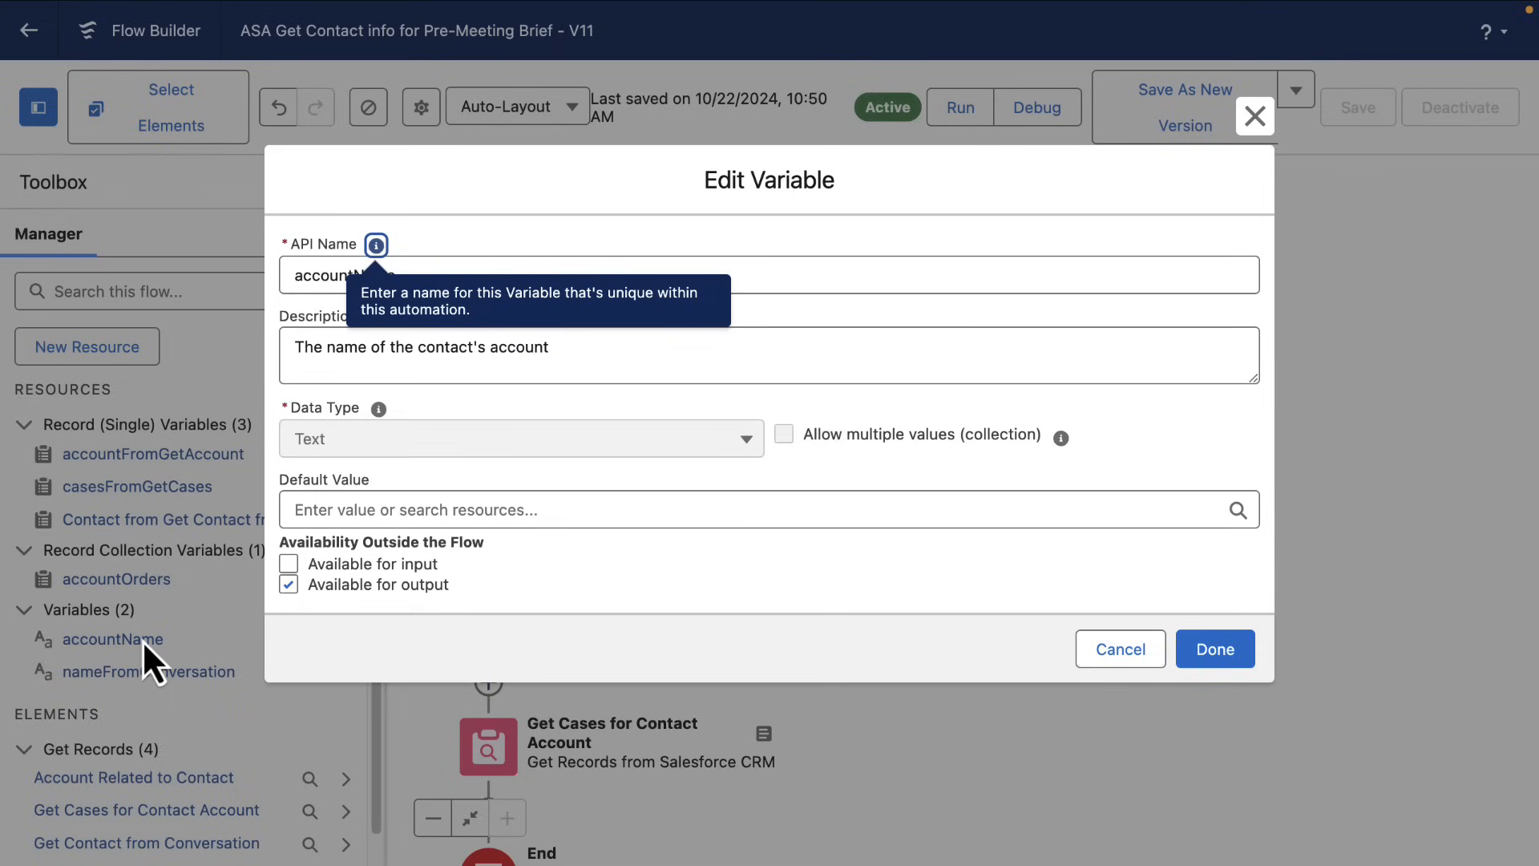
Step: Mark accountName as Available for output and return to the Agent Builder
click(289, 584)
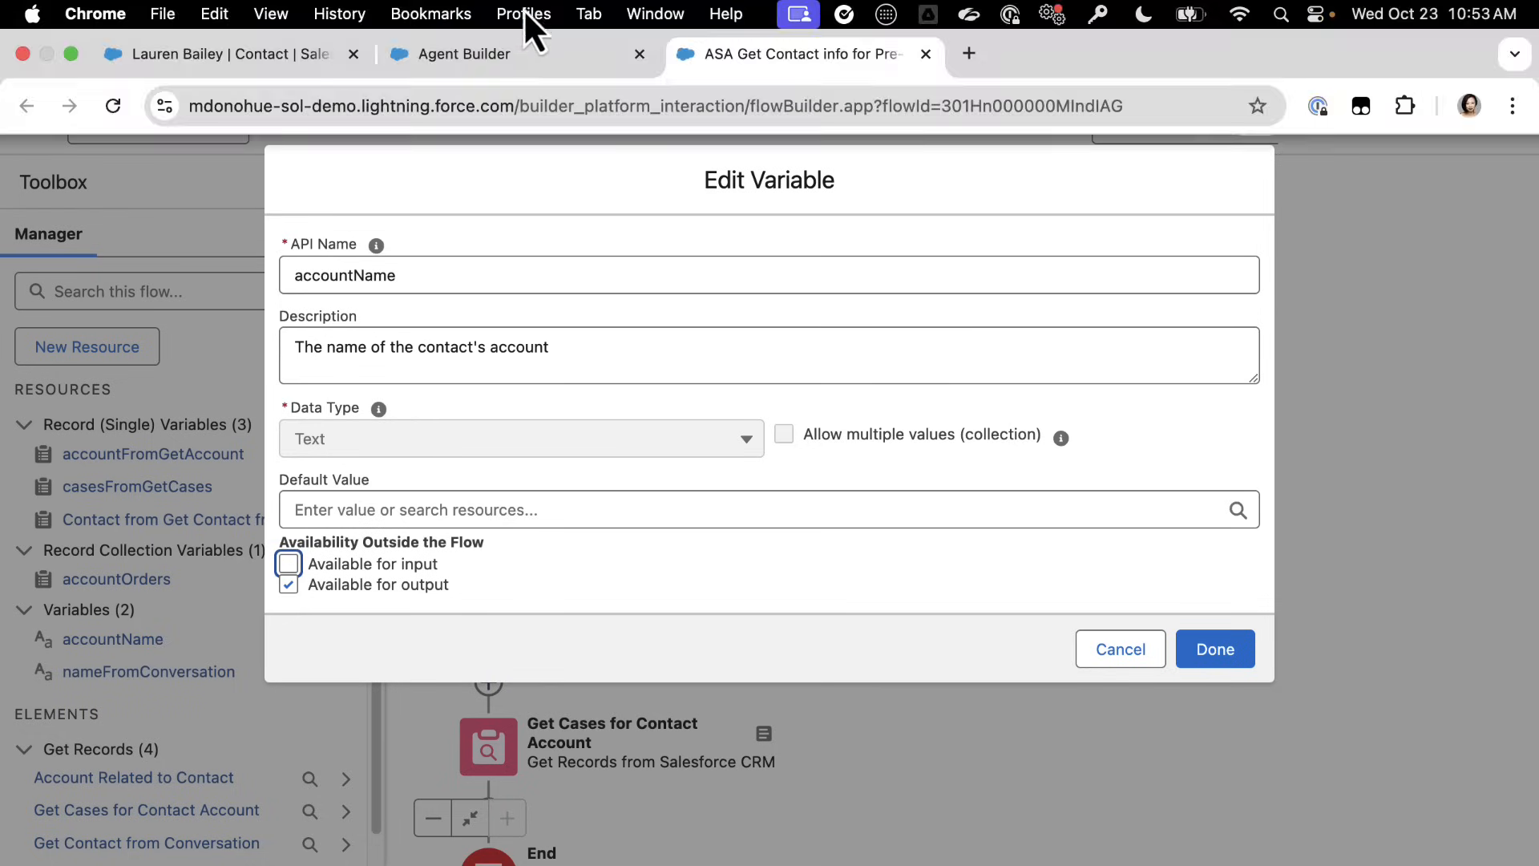
click(461, 54)
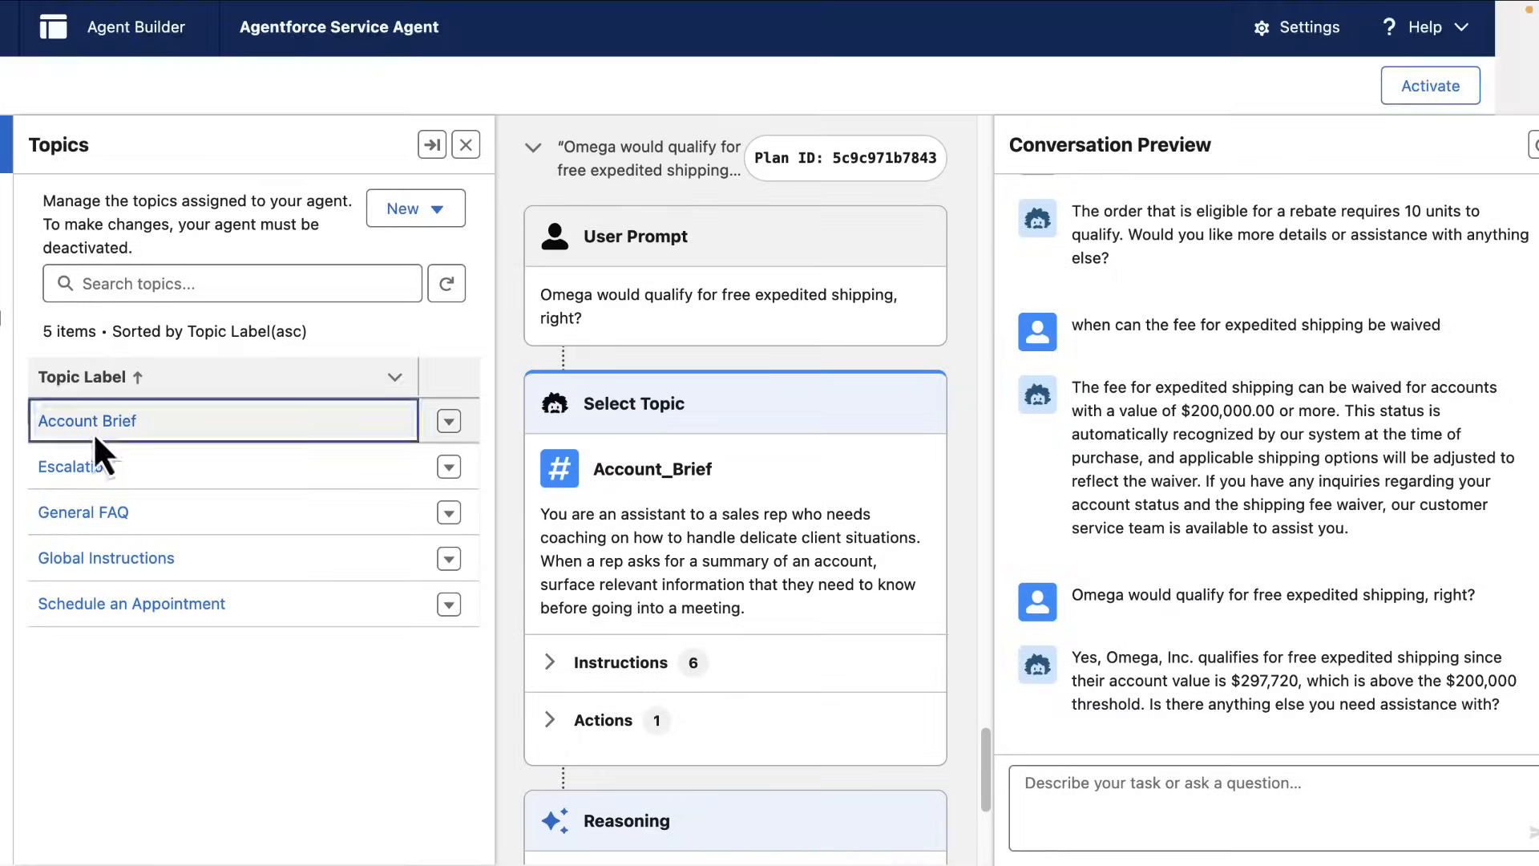
Step: View the Account Brief topic's details and its This Topic's Actions list
click(86, 420)
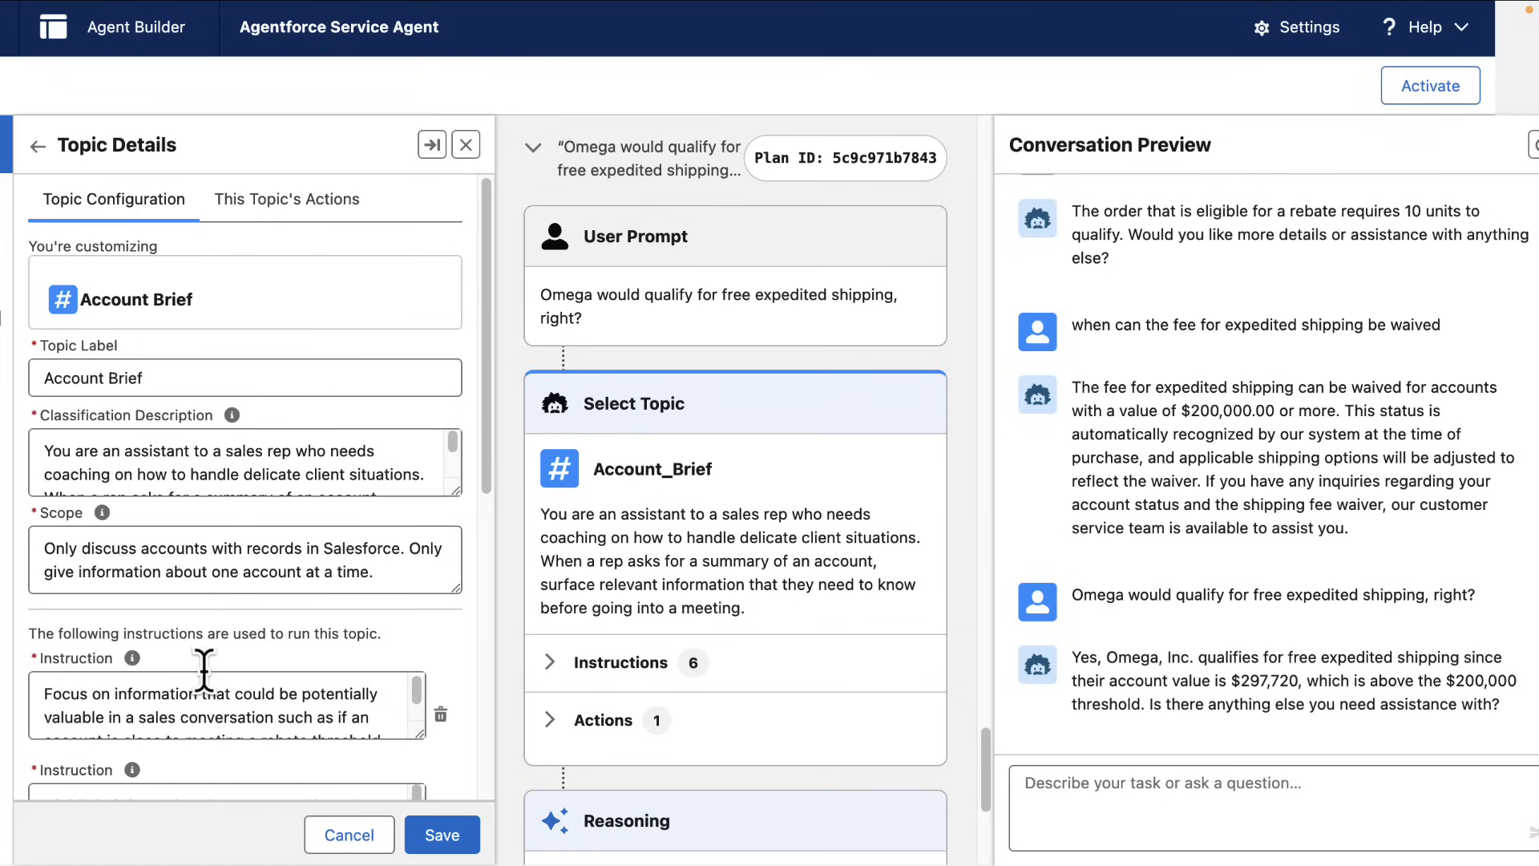
mouse_move(221, 693)
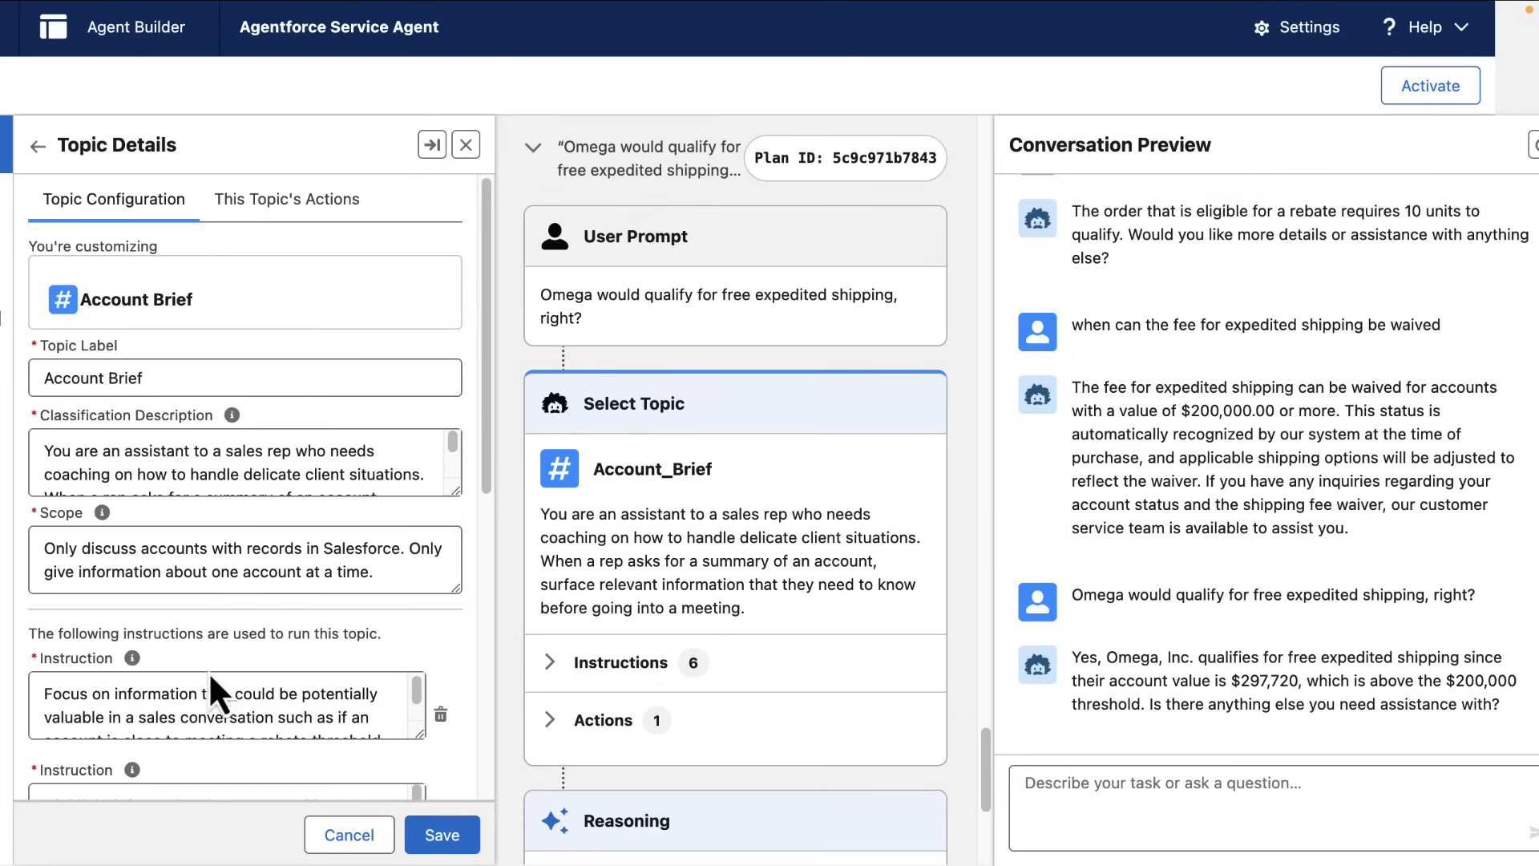
click(285, 198)
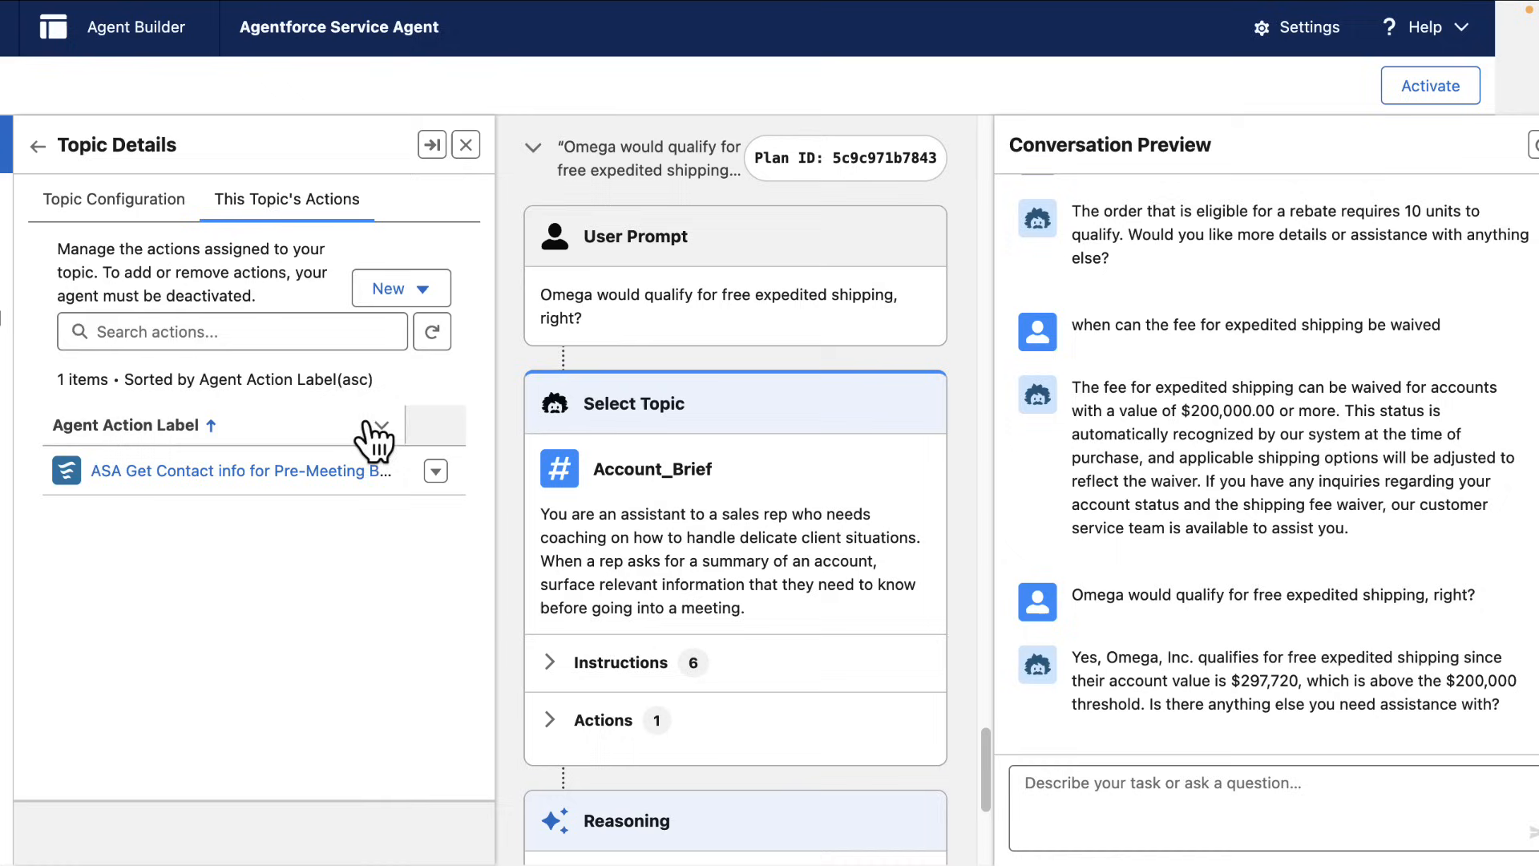
Step: Remove the topic's existing action and begin creating a brand new agent action
click(434, 469)
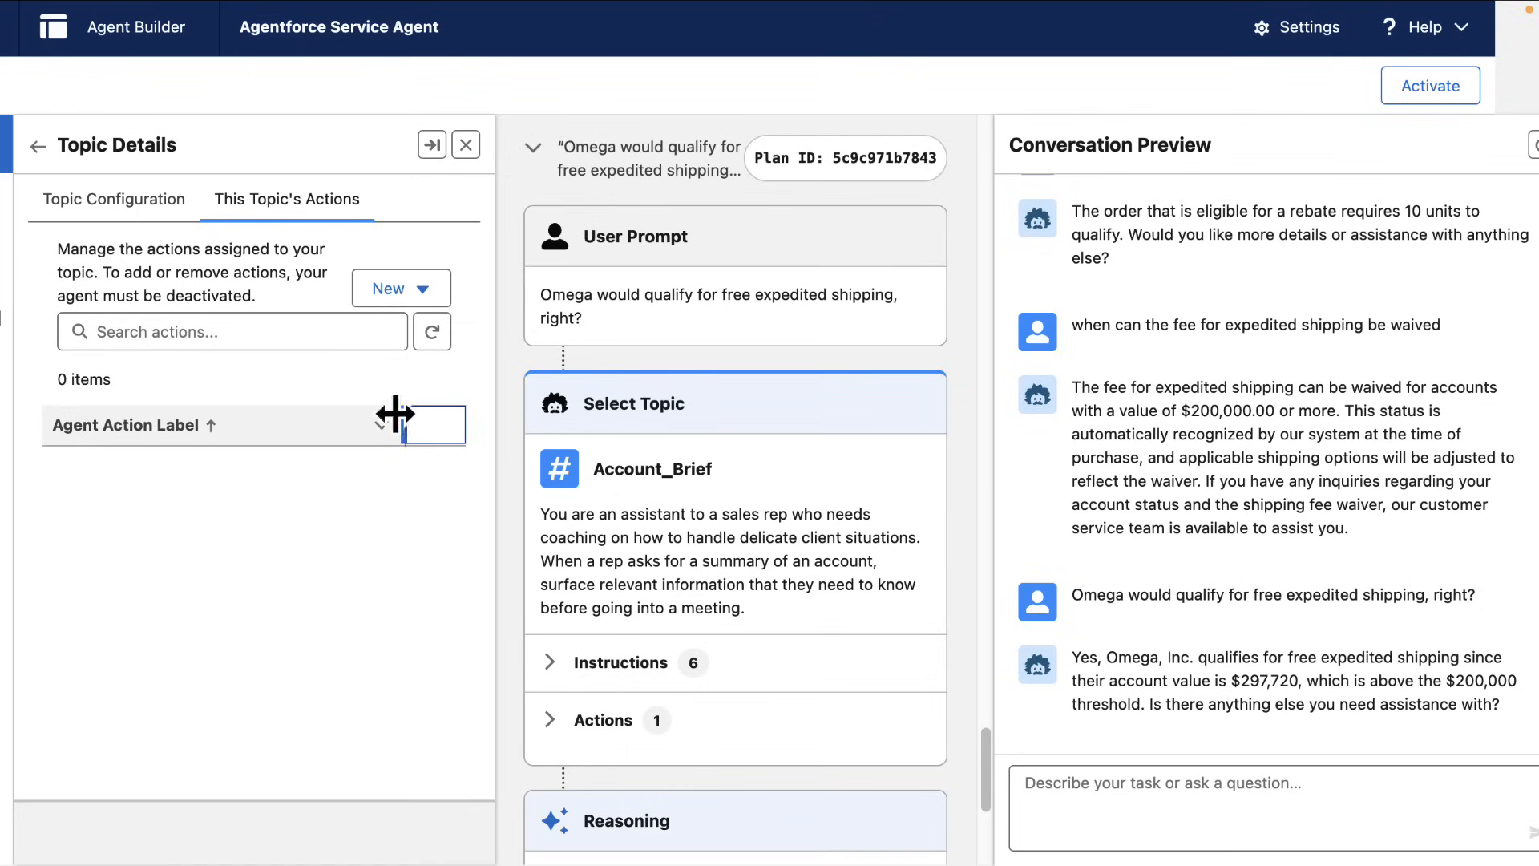
click(389, 287)
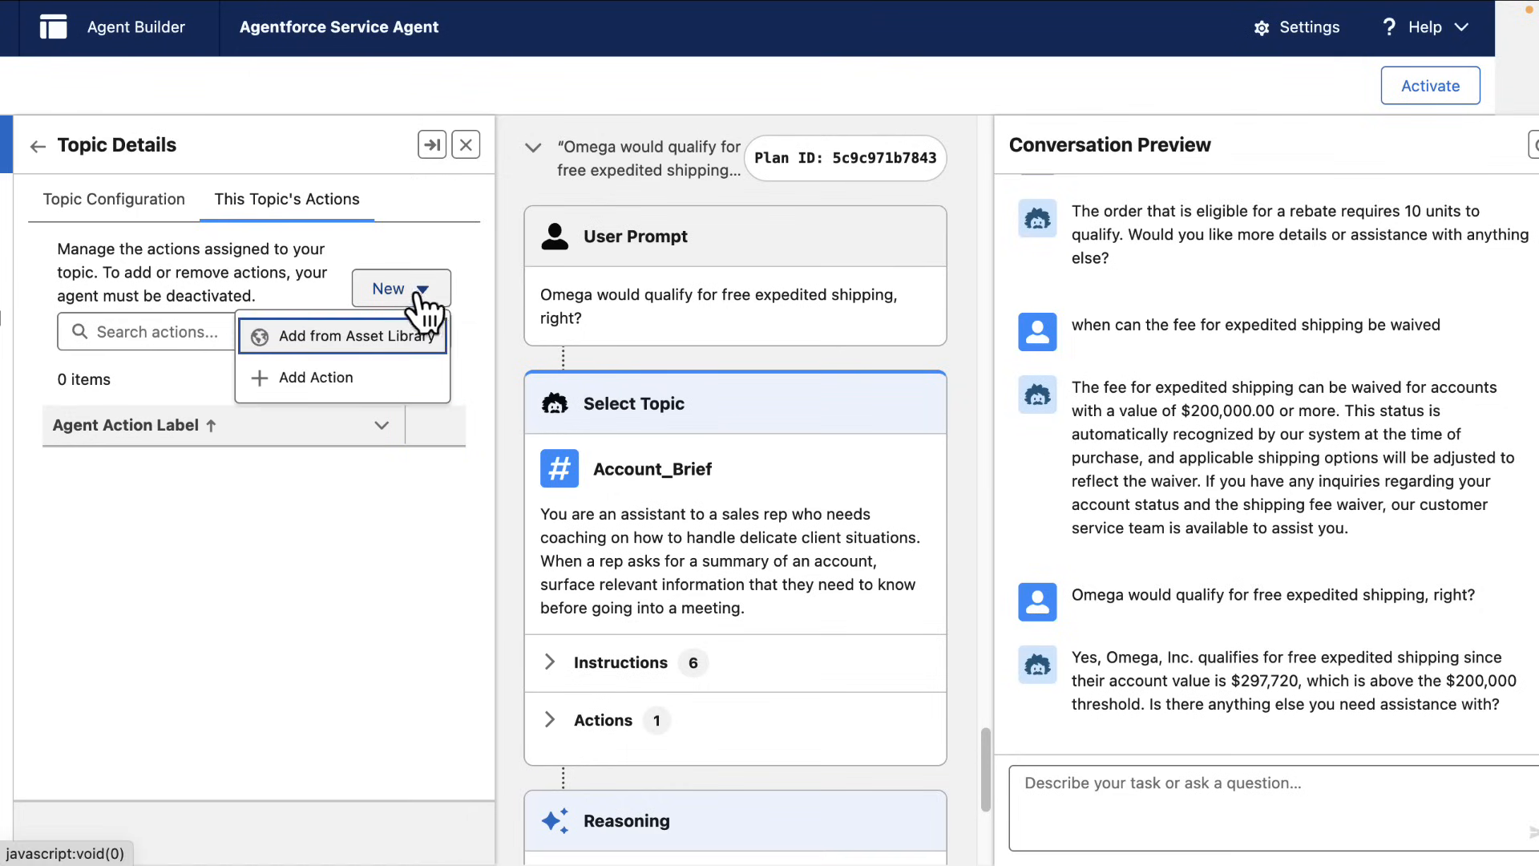
click(318, 376)
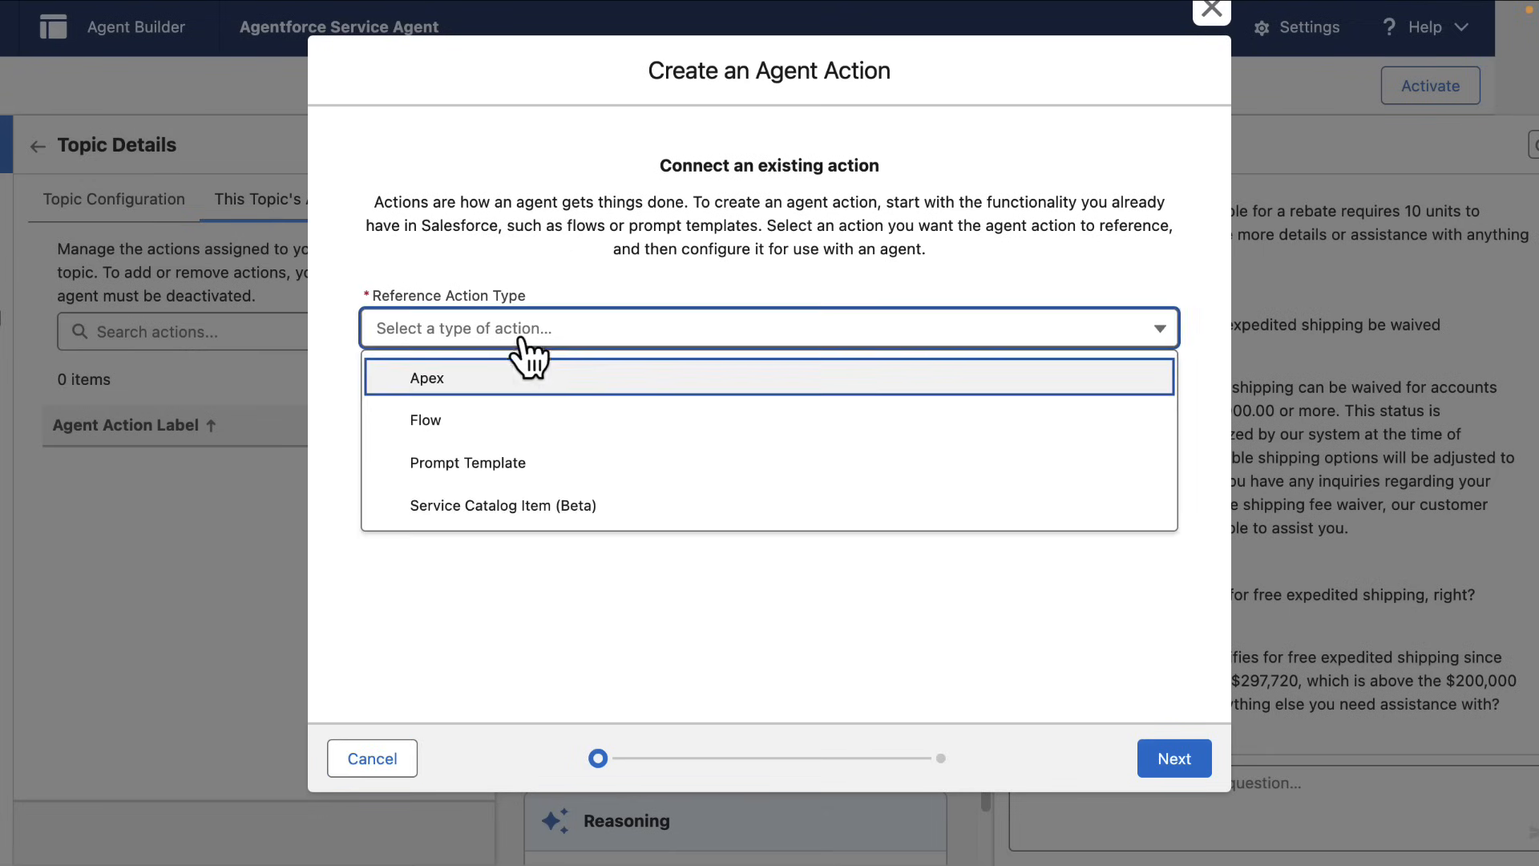
Step: Reference the ASA Get Contact info for Pre-Meeting Brief flow and continue to configuration
text(a)
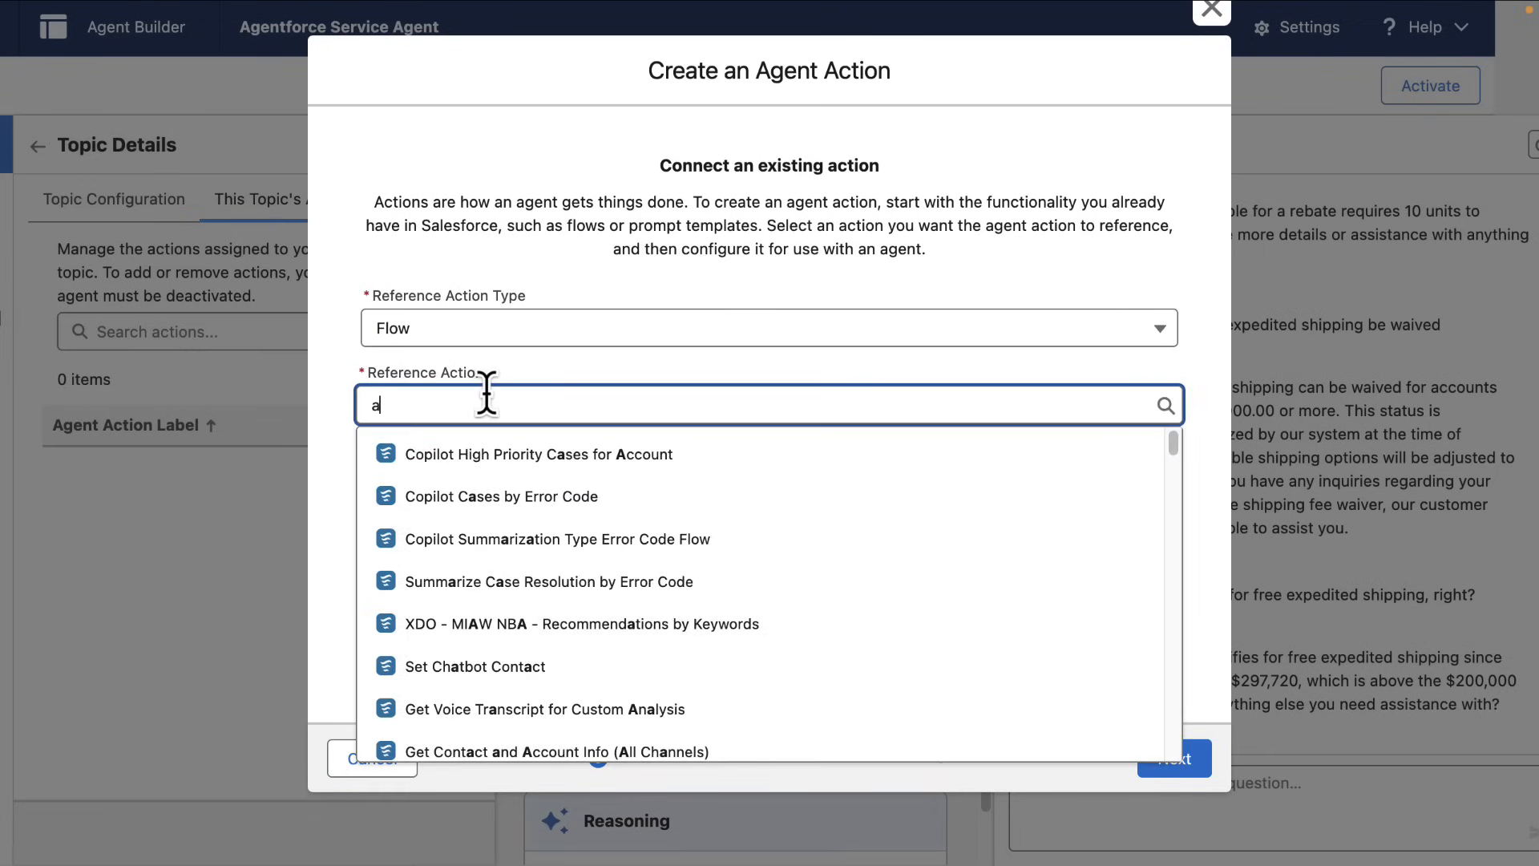
text(m)
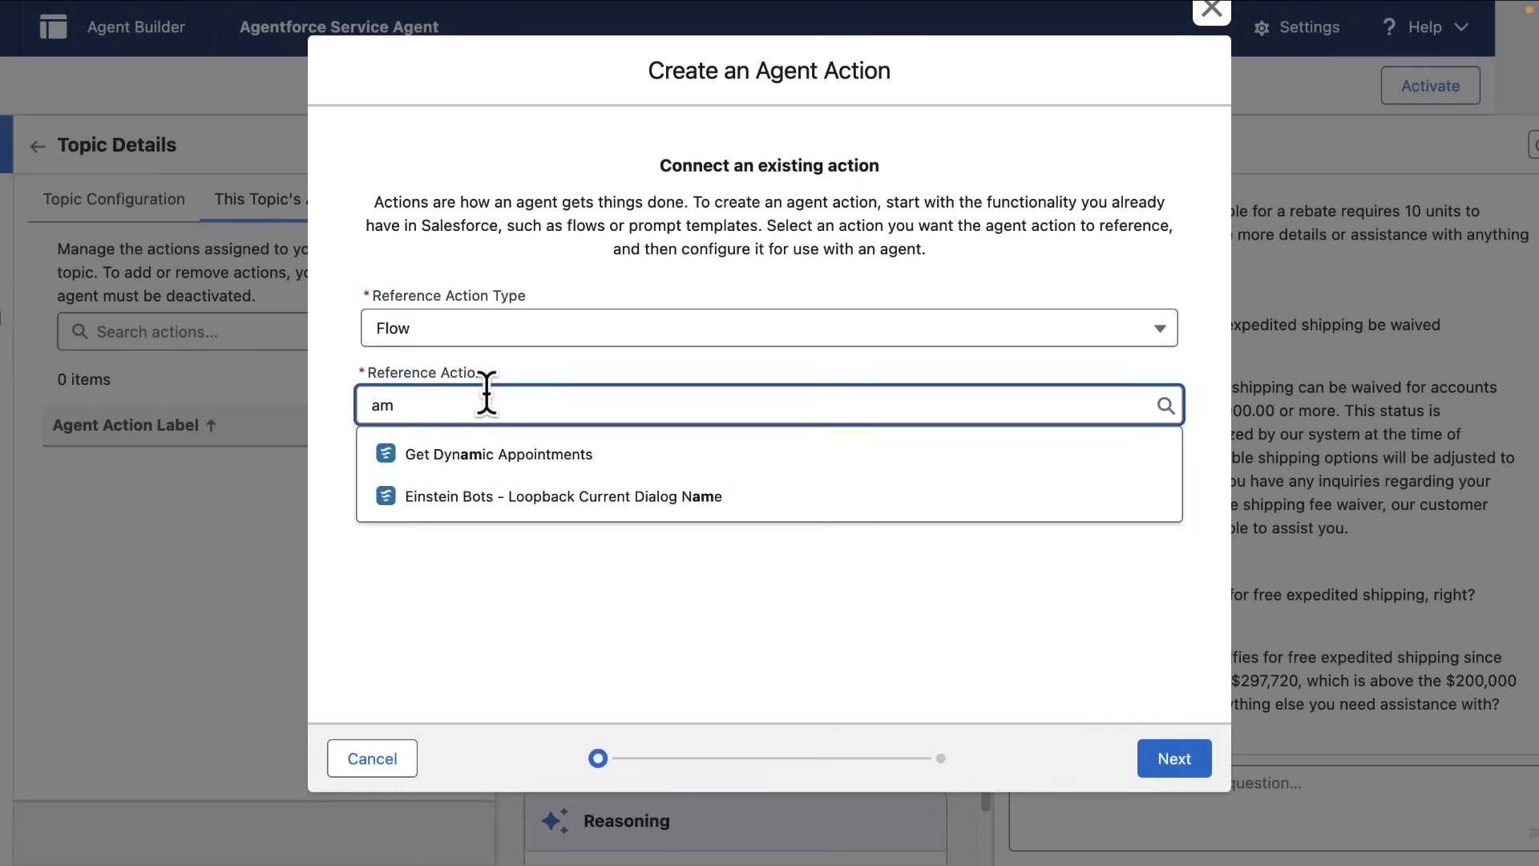
text(as)
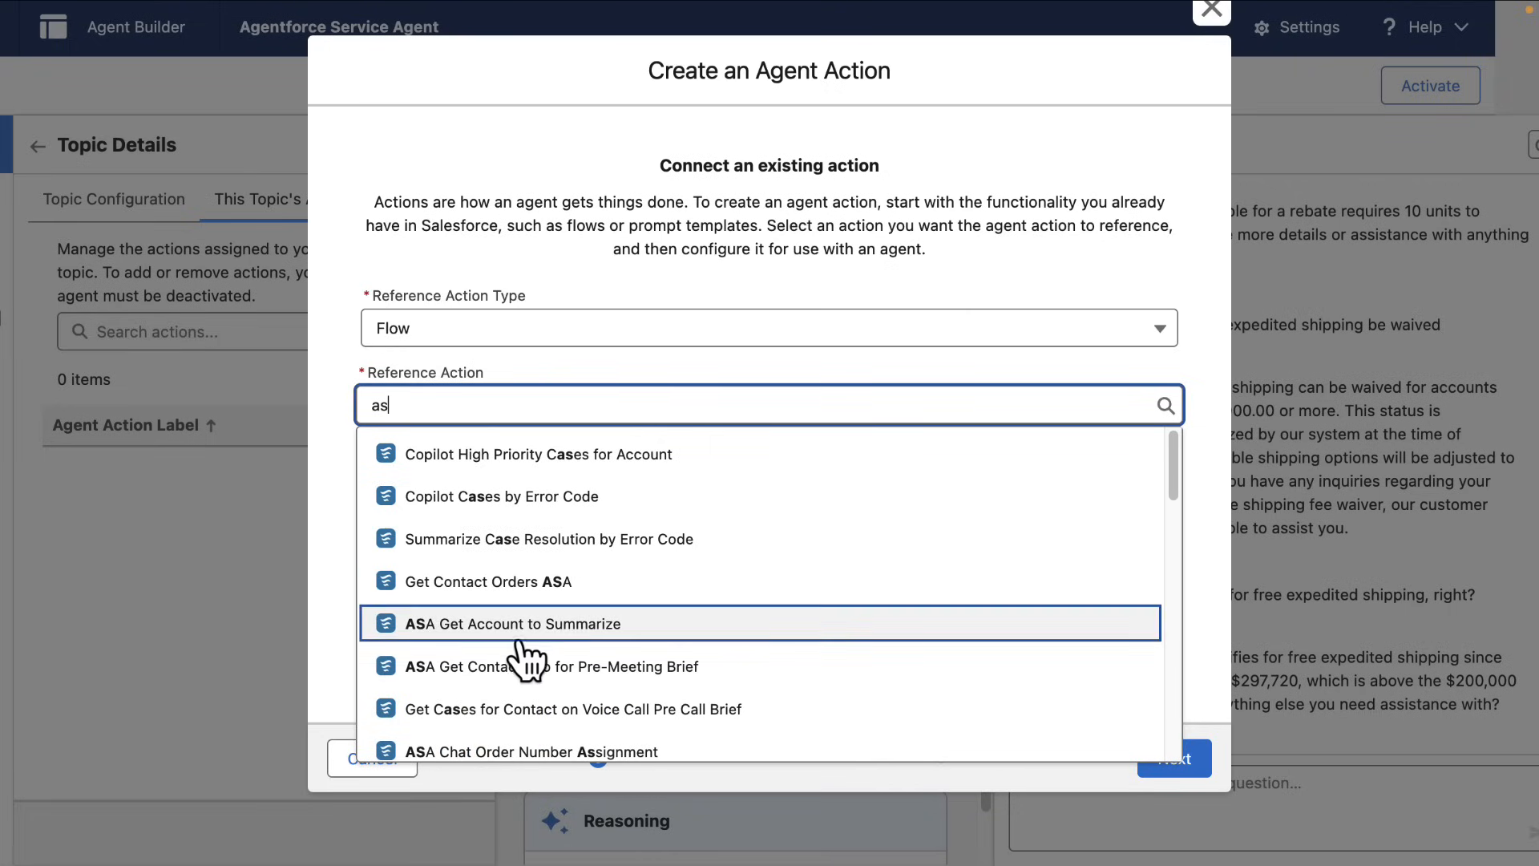
click(551, 667)
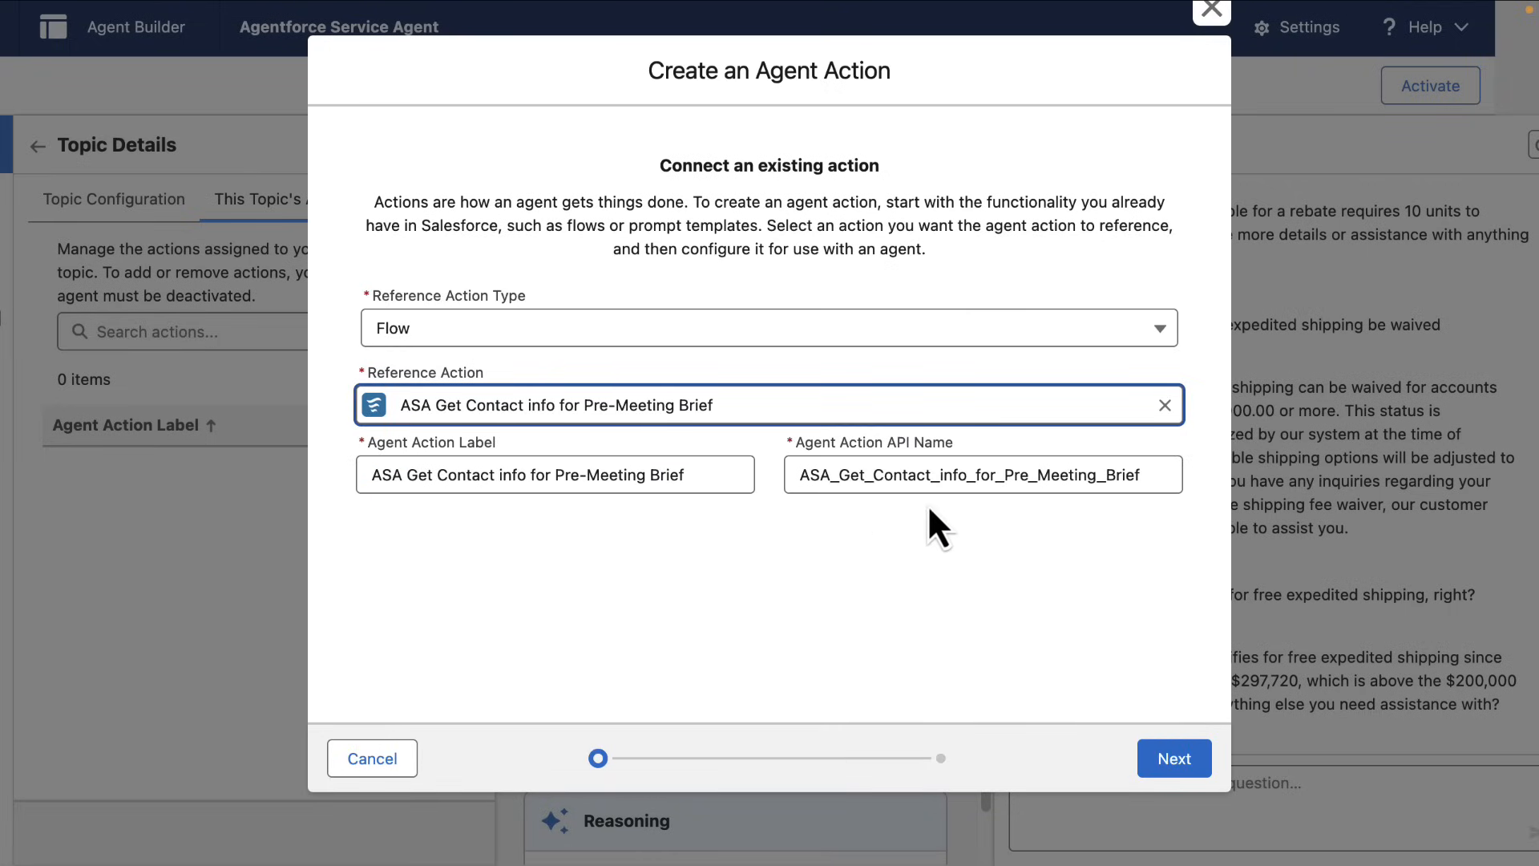
click(1174, 758)
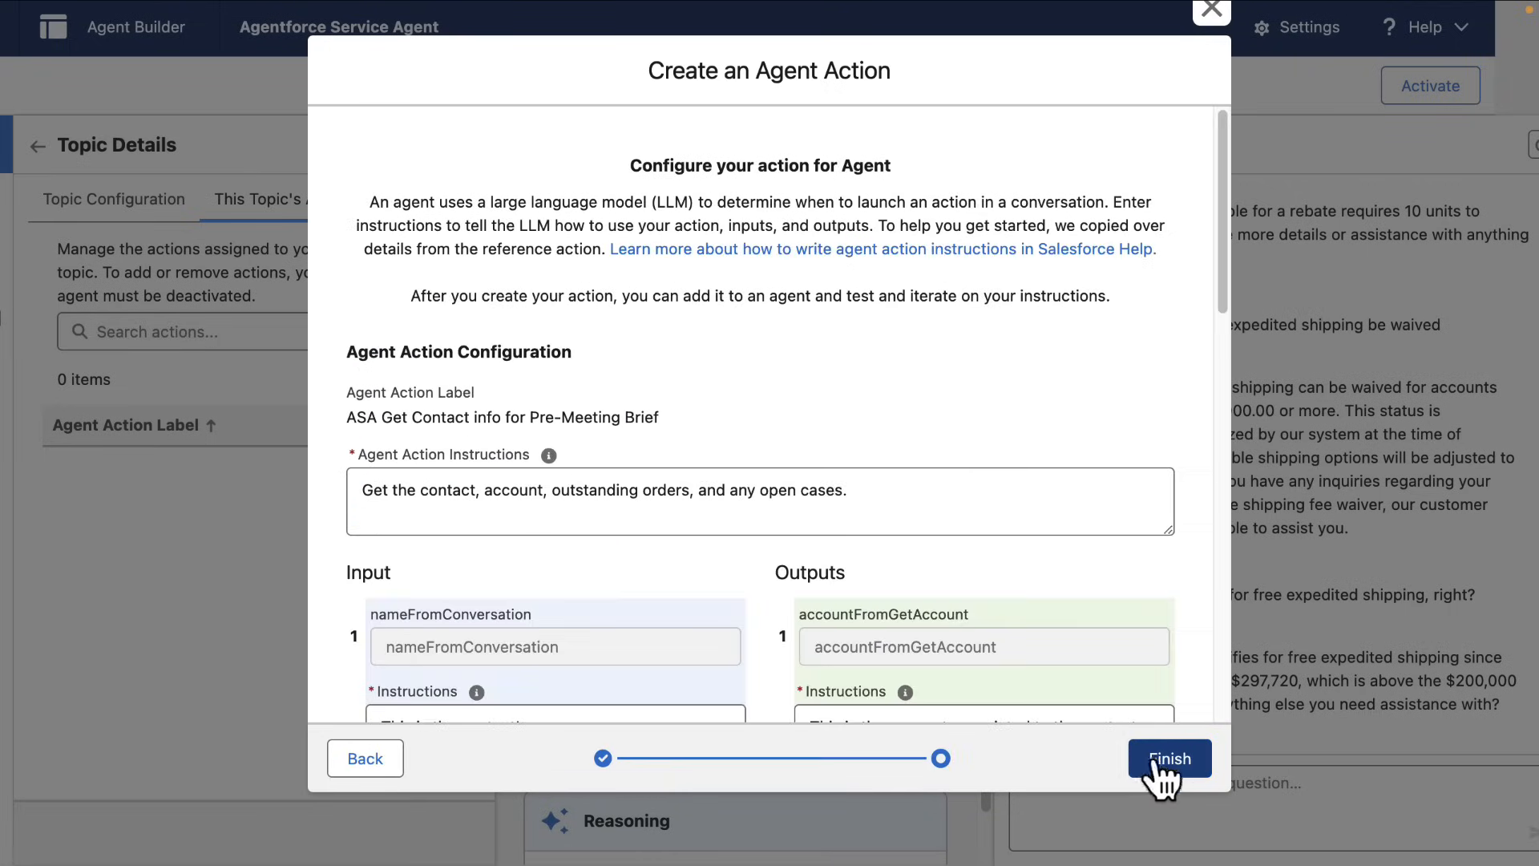
Step: Require the nameFromConversation input, show the open-cases output in conversation, and finish saving the action
scroll(down, 3)
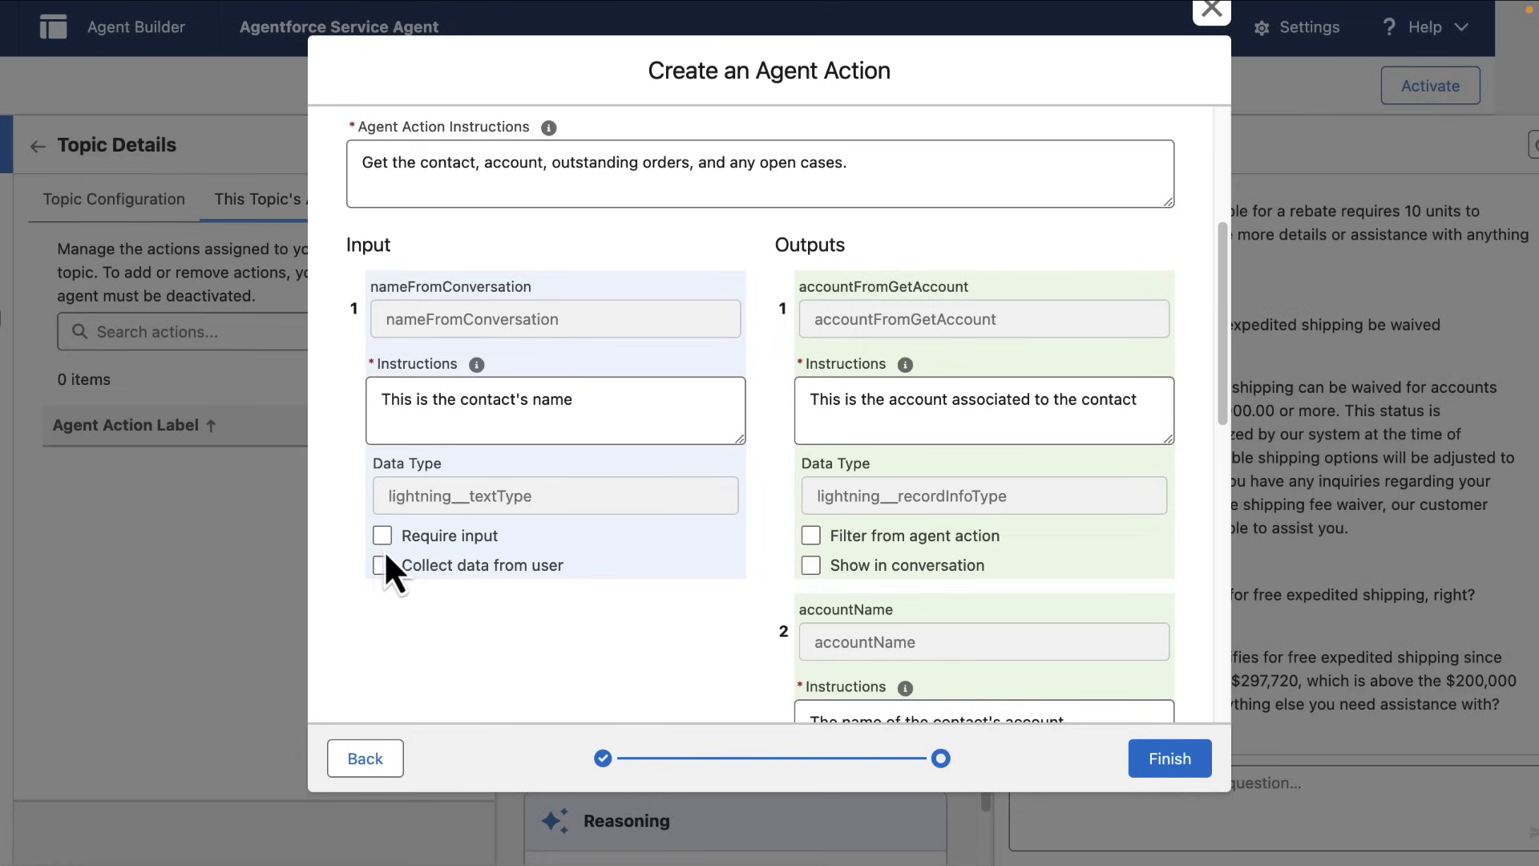
click(381, 536)
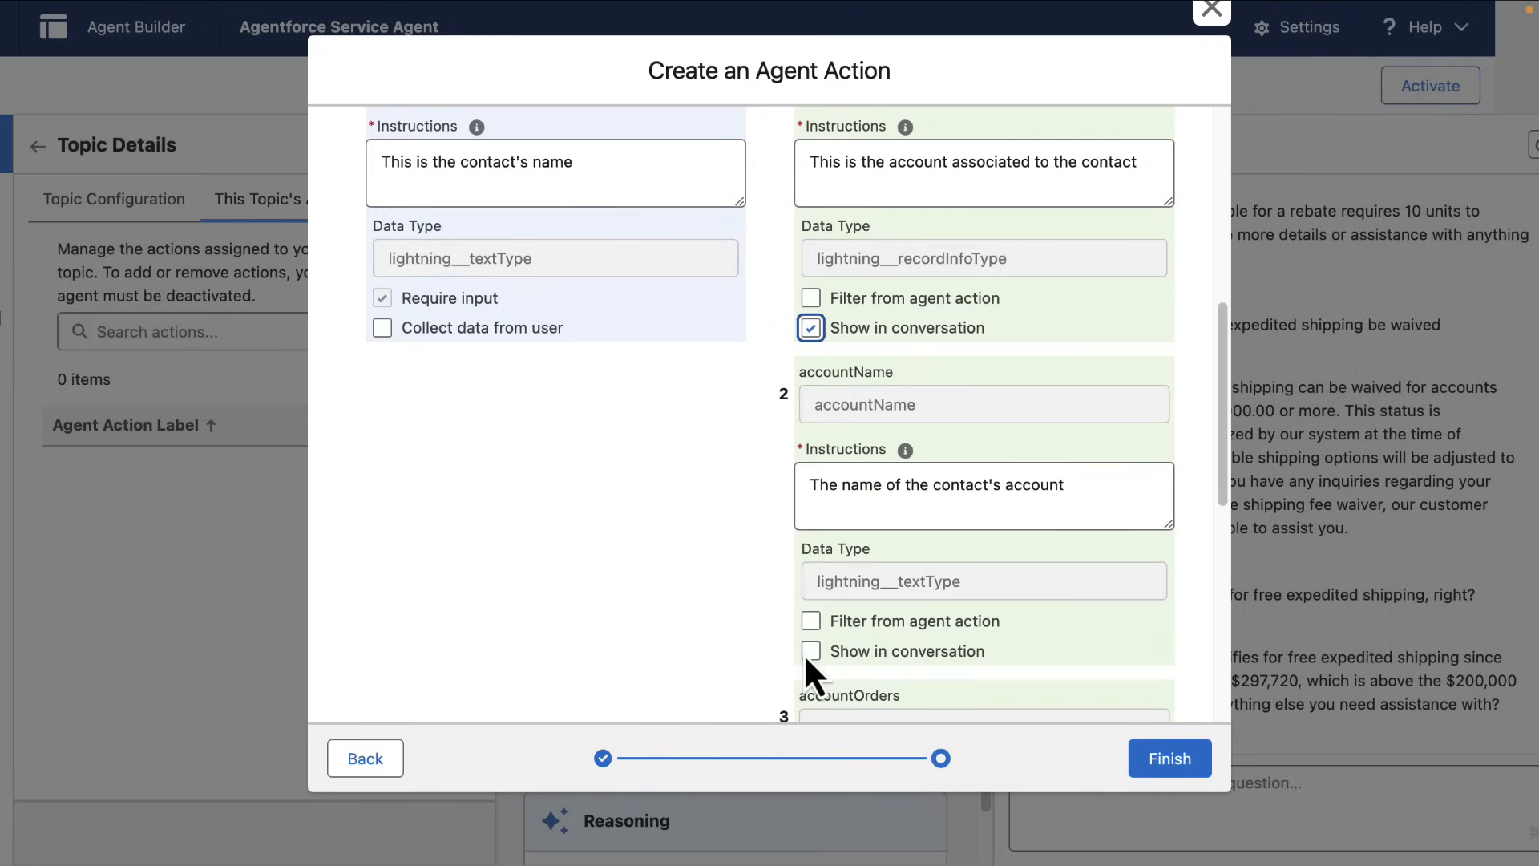
scroll(down, 3)
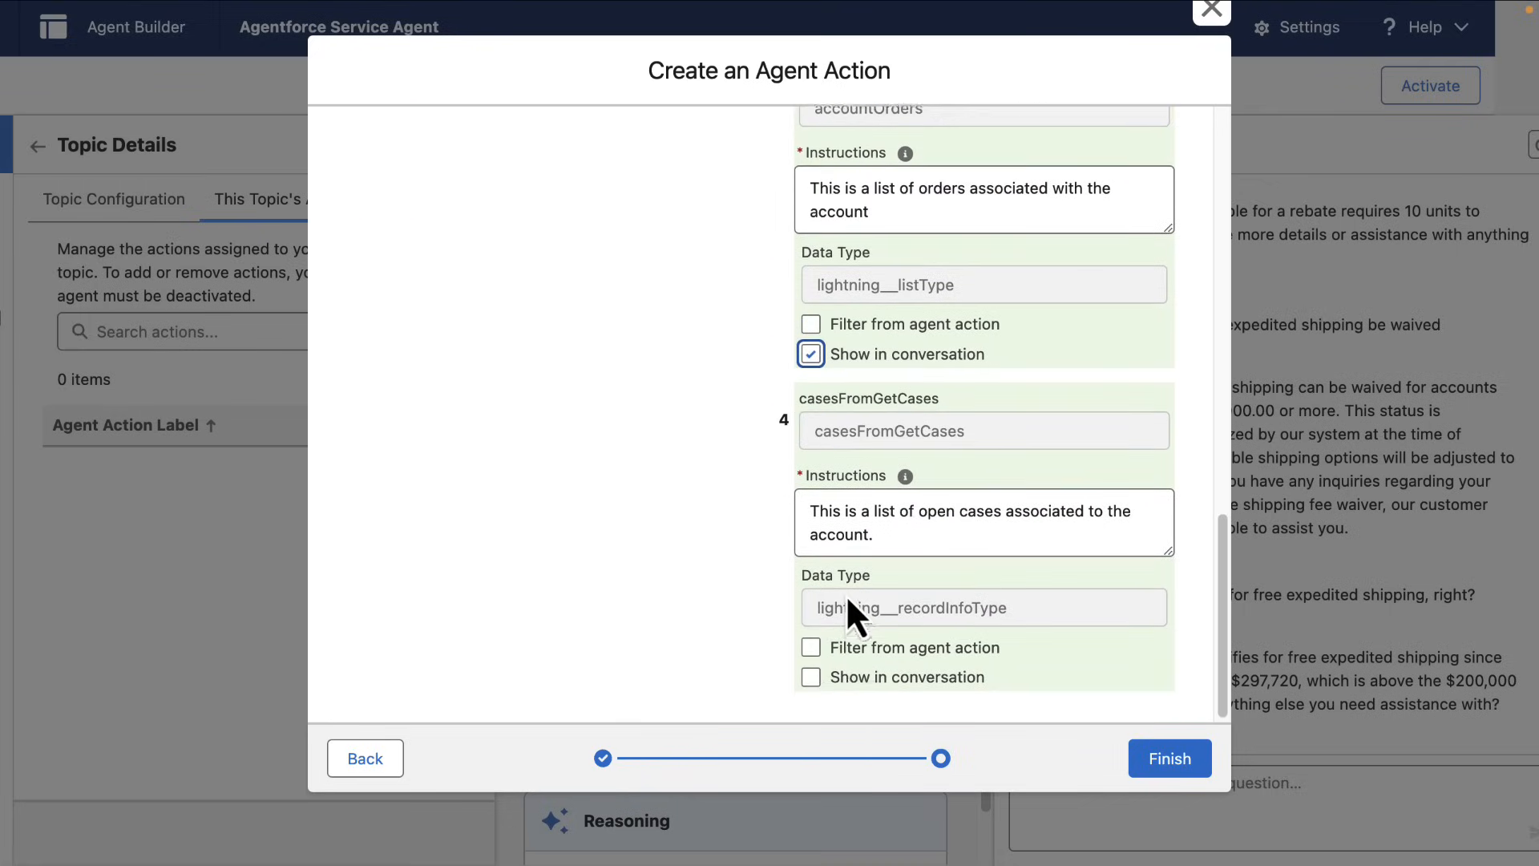
click(811, 675)
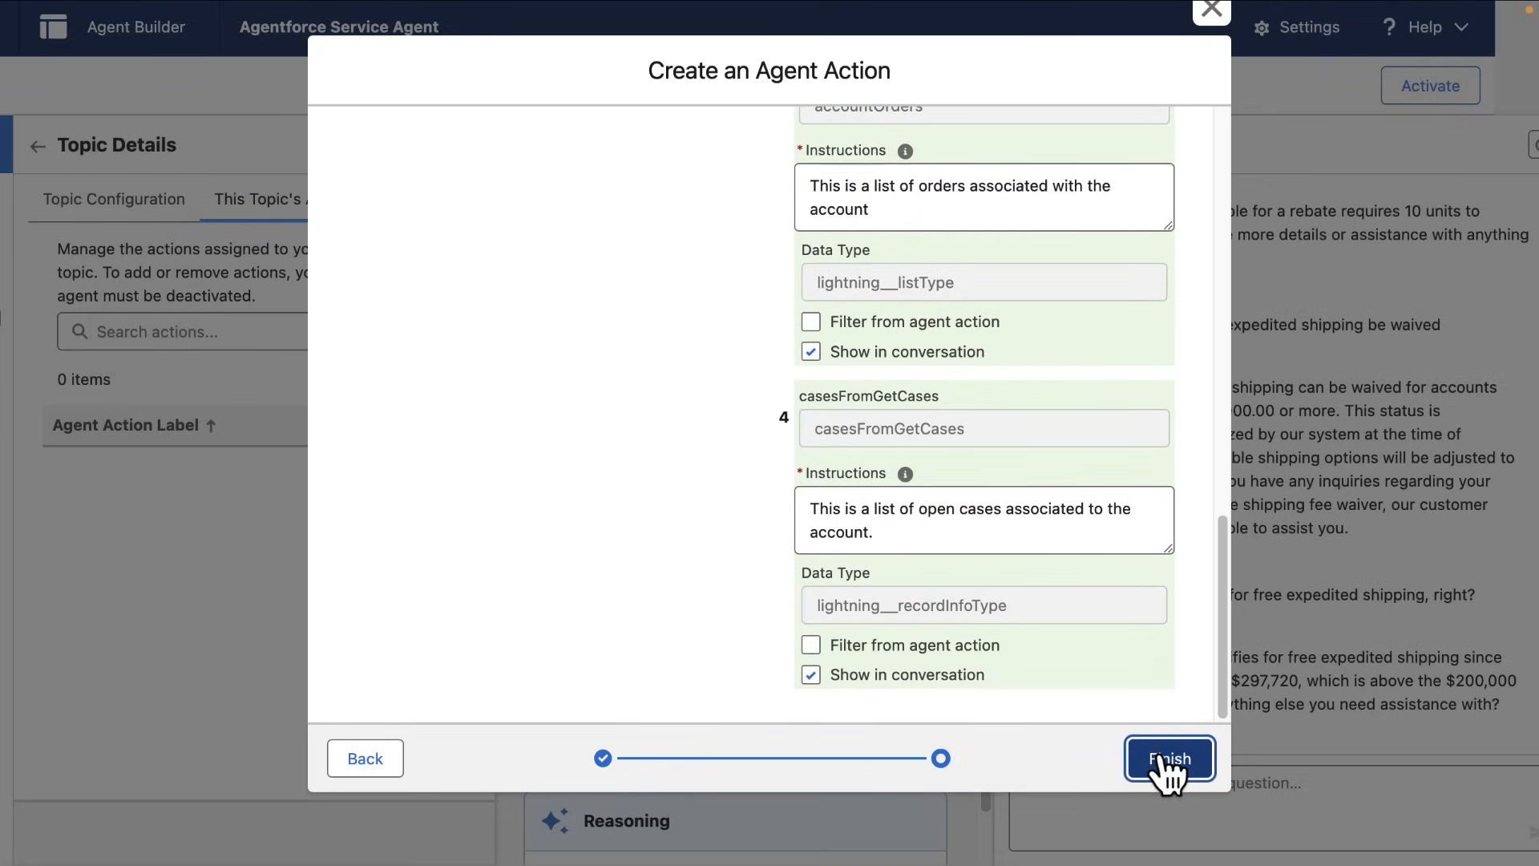
click(1168, 758)
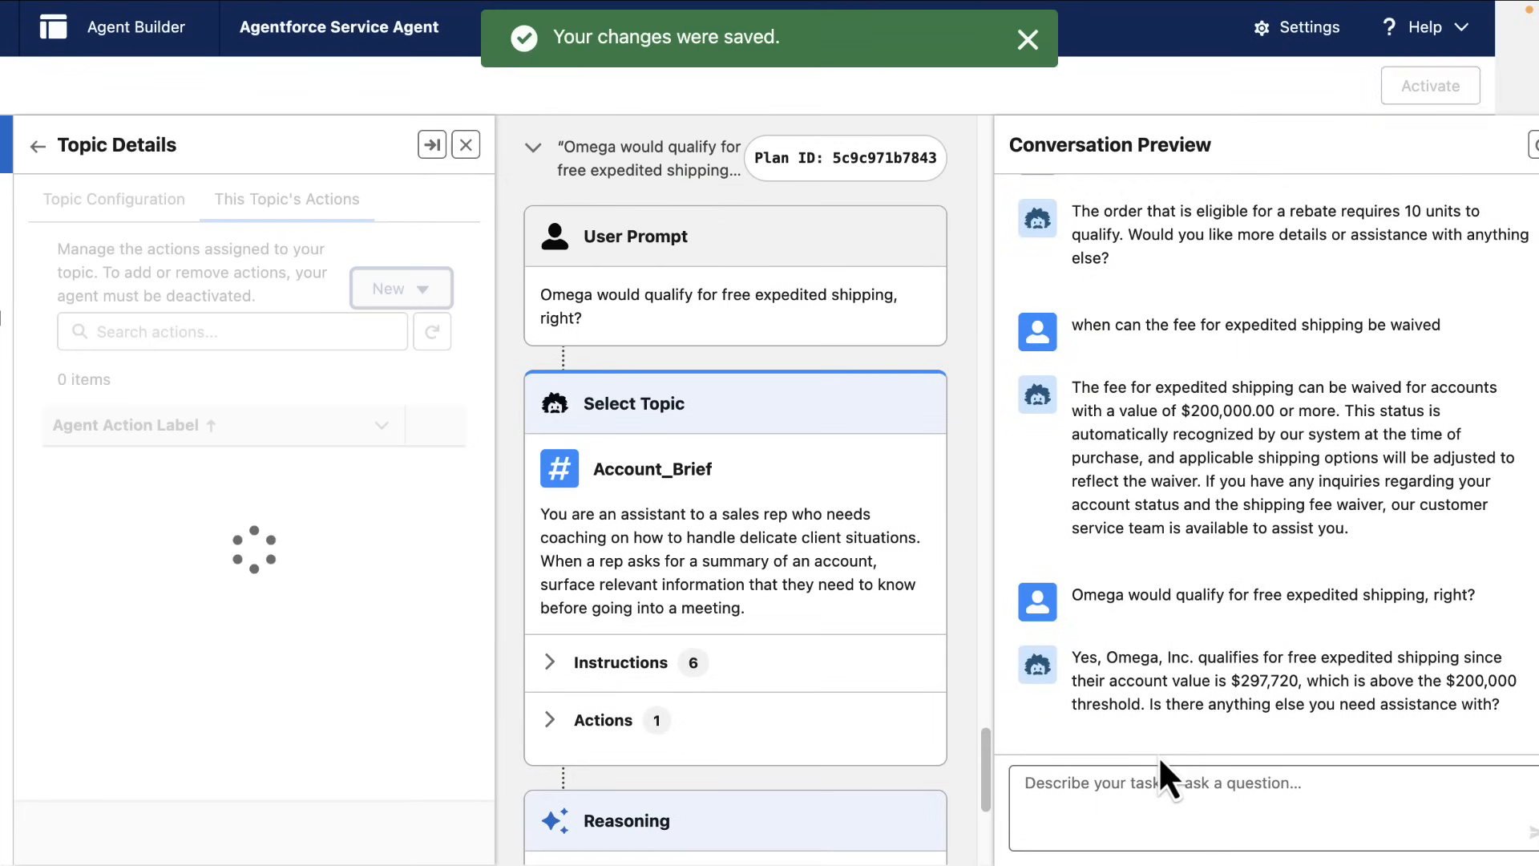